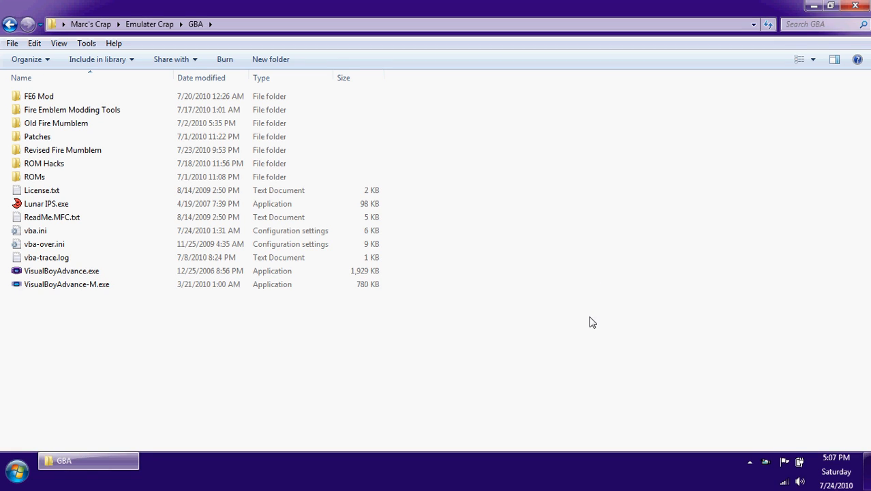
{"action": "mouse_move", "coordinate": [285, 369]}
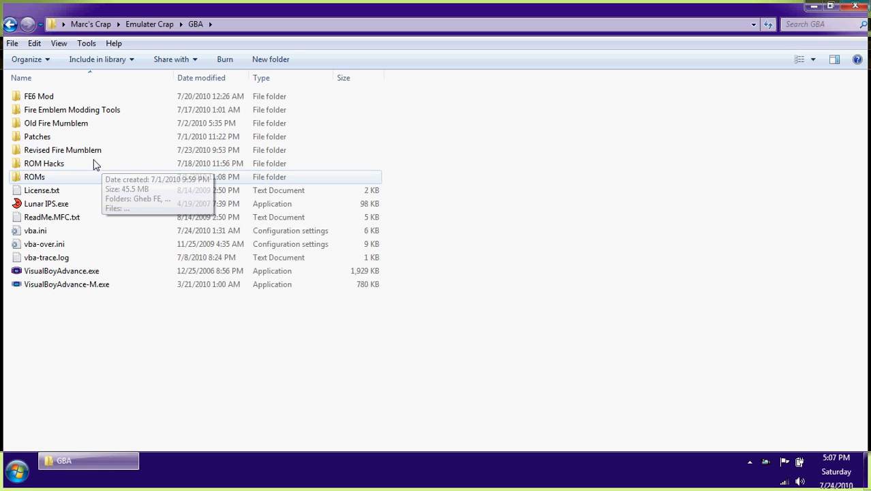
- Browse into Fire Emblem Modding Tools, open the Mappy folder, then navigate back out
{"action": "double_click", "coordinate": [71, 109]}
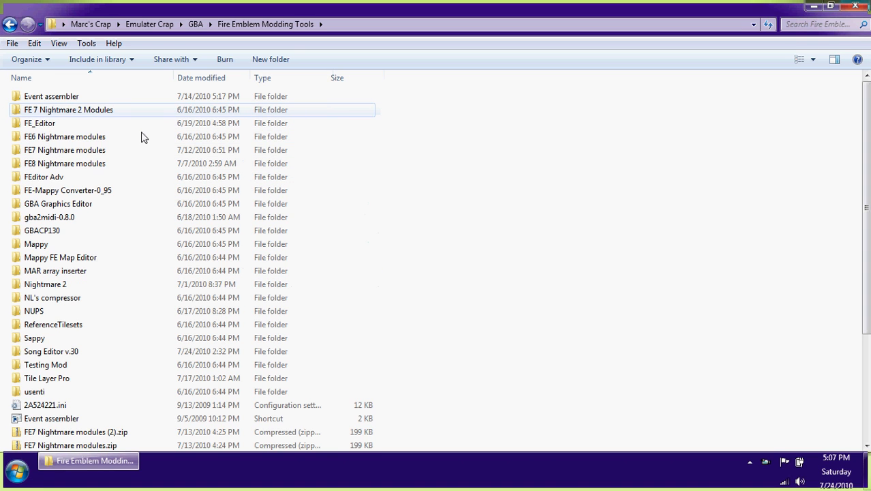
{"action": "left_click", "coordinate": [37, 244]}
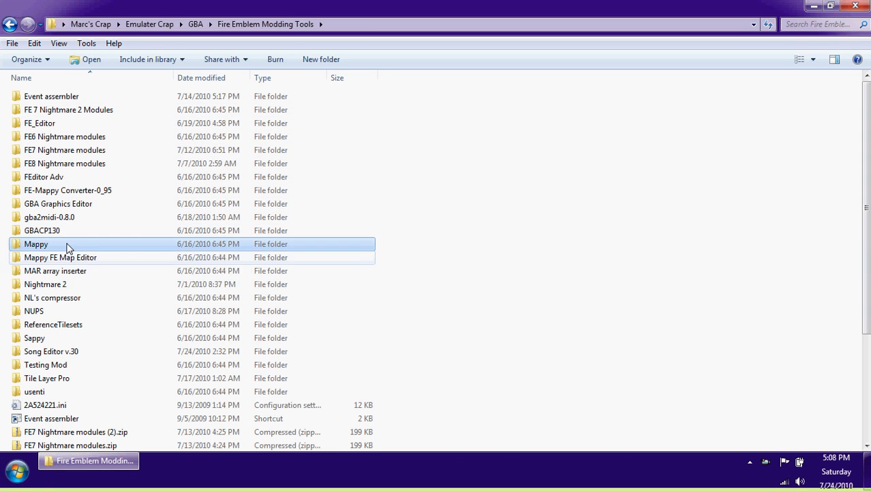
{"action": "double_click", "coordinate": [36, 243]}
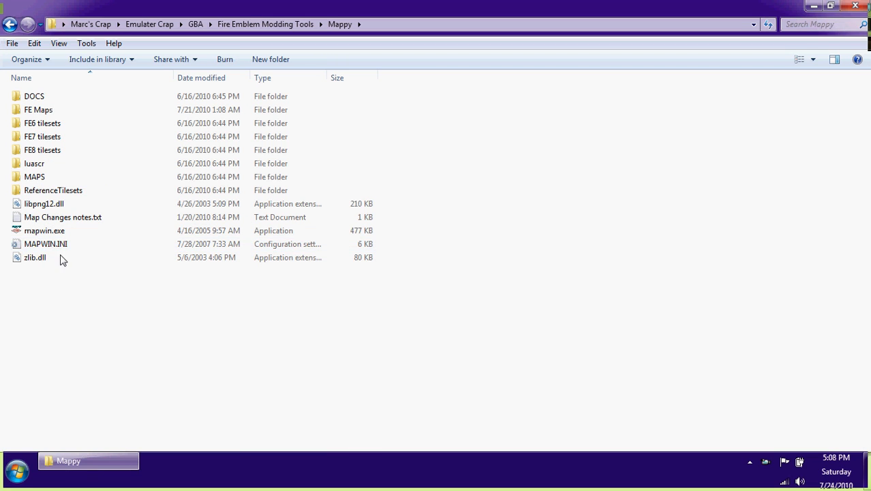
{"action": "left_click", "coordinate": [38, 109]}
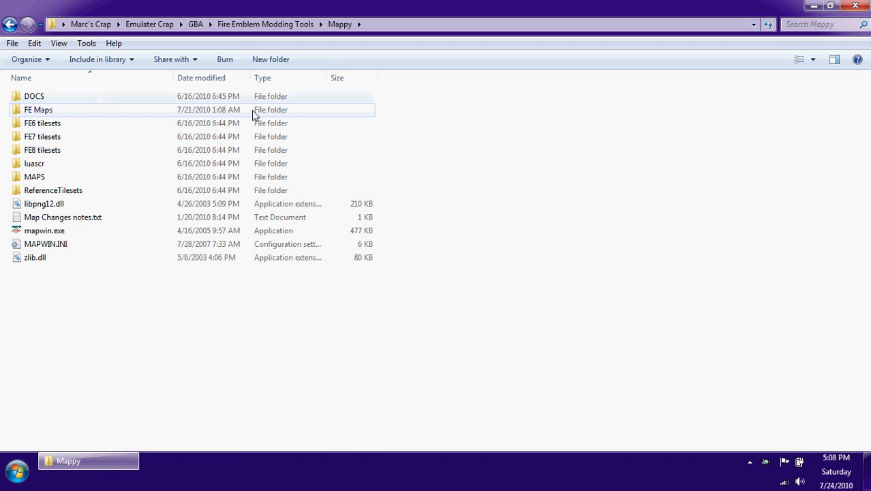
{"action": "left_click", "coordinate": [42, 123]}
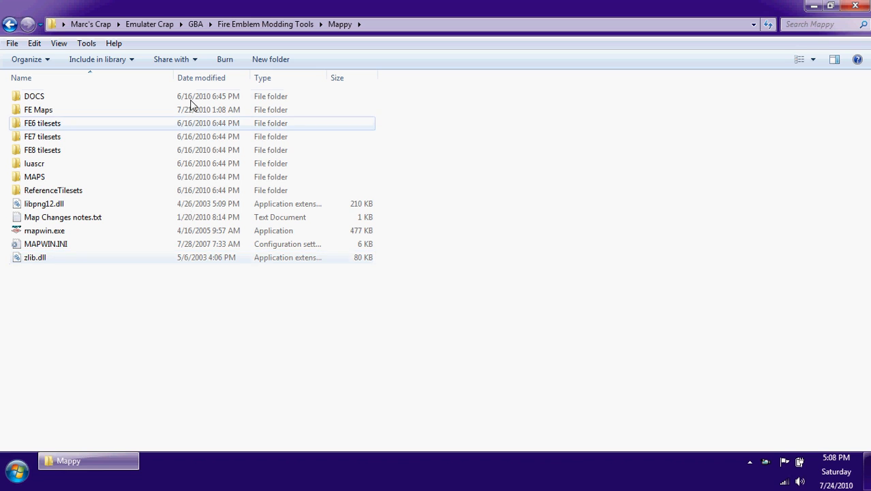
{"action": "left_click", "coordinate": [34, 177]}
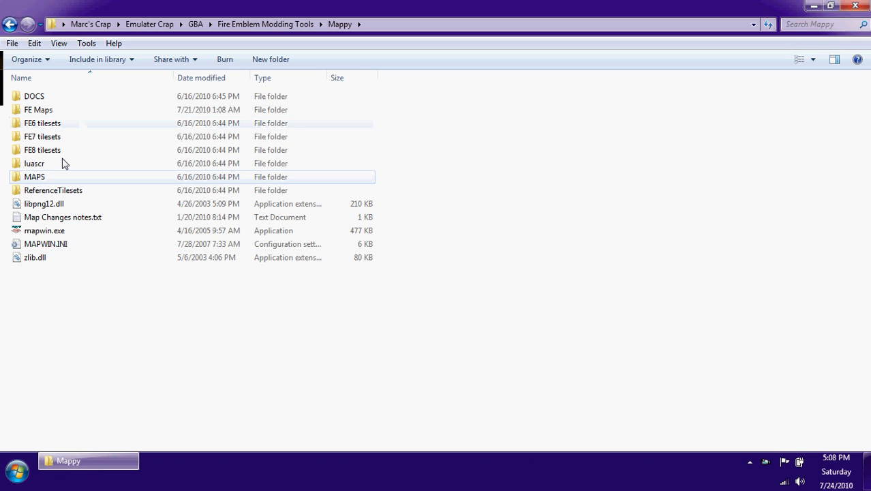
{"action": "left_click", "coordinate": [10, 24]}
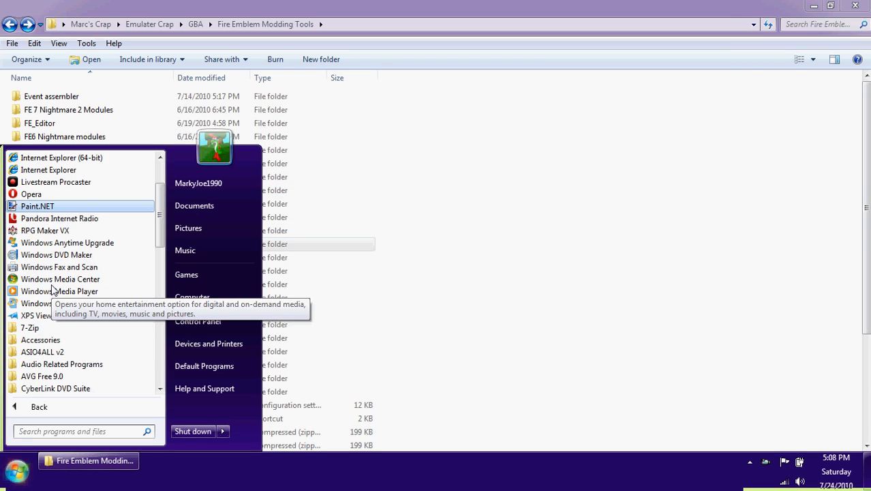
{"action": "scroll", "scroll_direction": "down", "scroll_amount": 3}
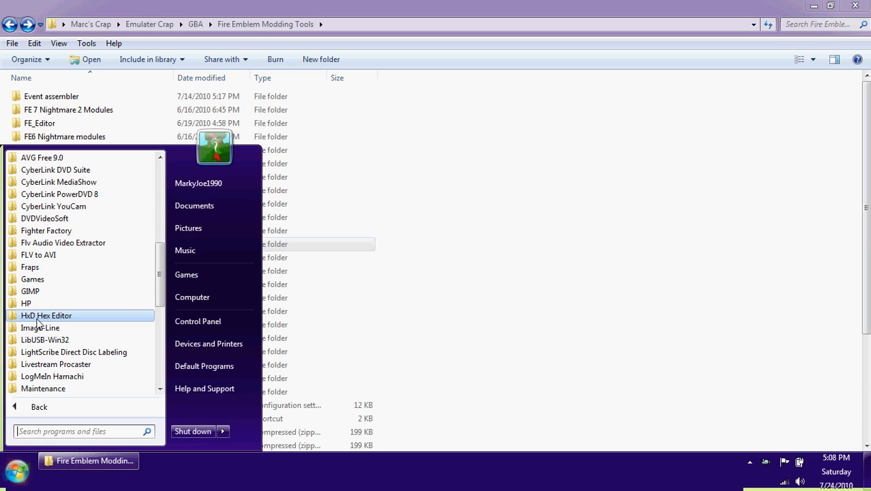
{"action": "mouse_move", "coordinate": [535, 293]}
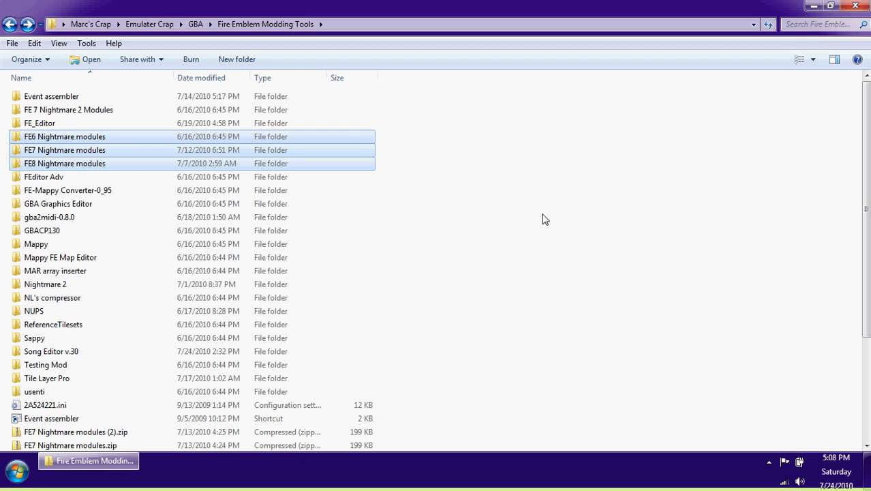
{"action": "left_click", "coordinate": [544, 248]}
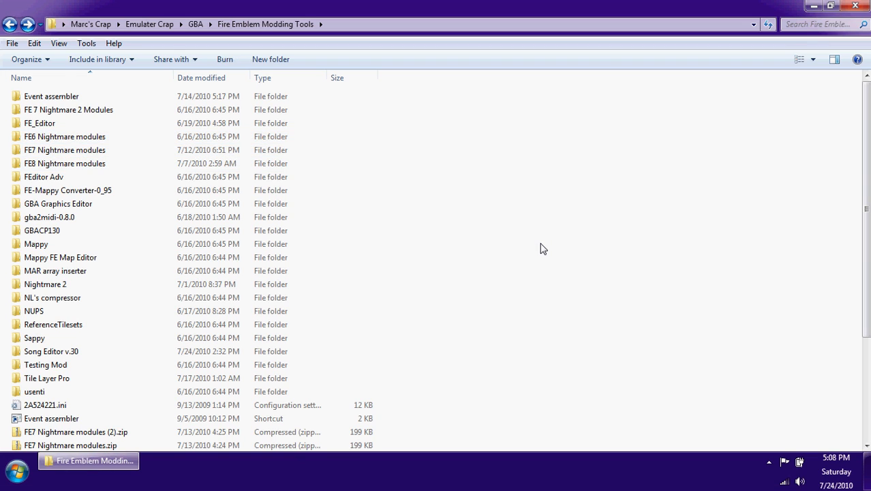
- Launch mapwin.exe from the Mappy folder and start a new map
{"action": "double_click", "coordinate": [35, 244]}
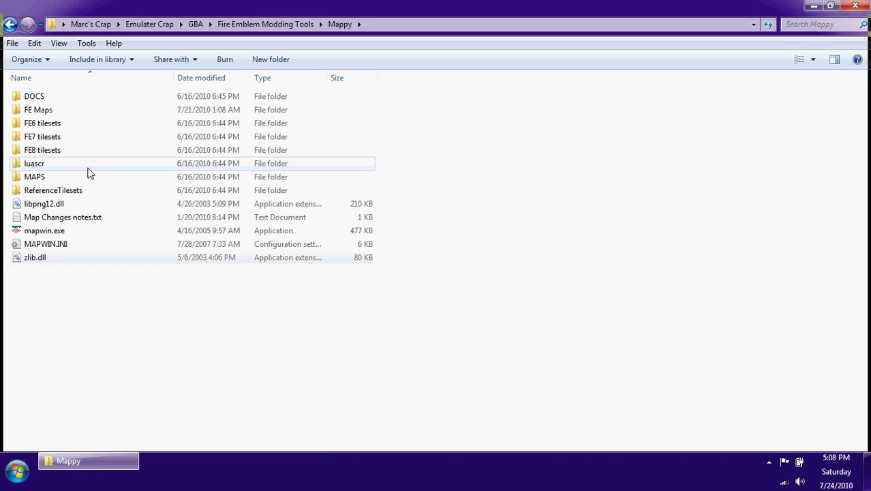
{"action": "double_click", "coordinate": [44, 230]}
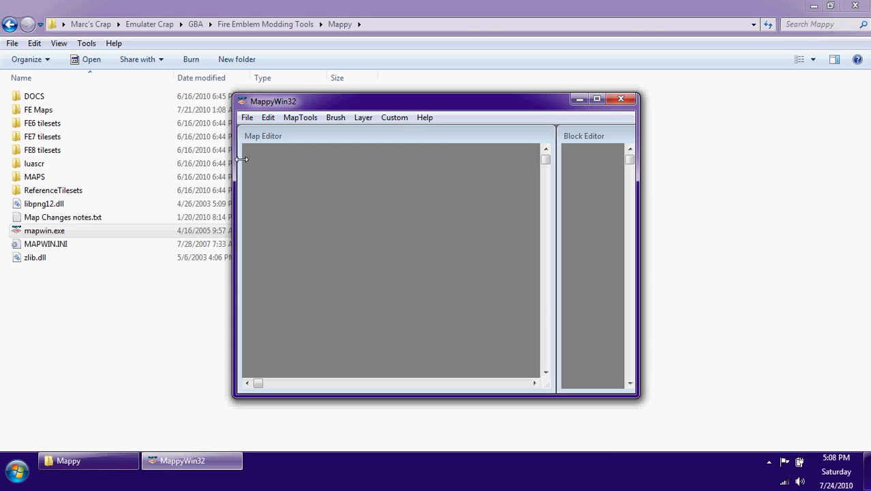
{"action": "left_click", "coordinate": [248, 118]}
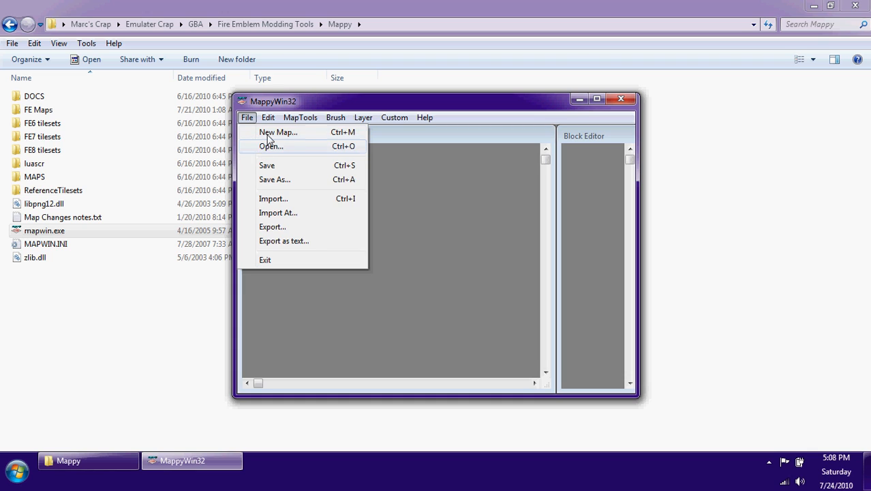
{"action": "left_click", "coordinate": [279, 132]}
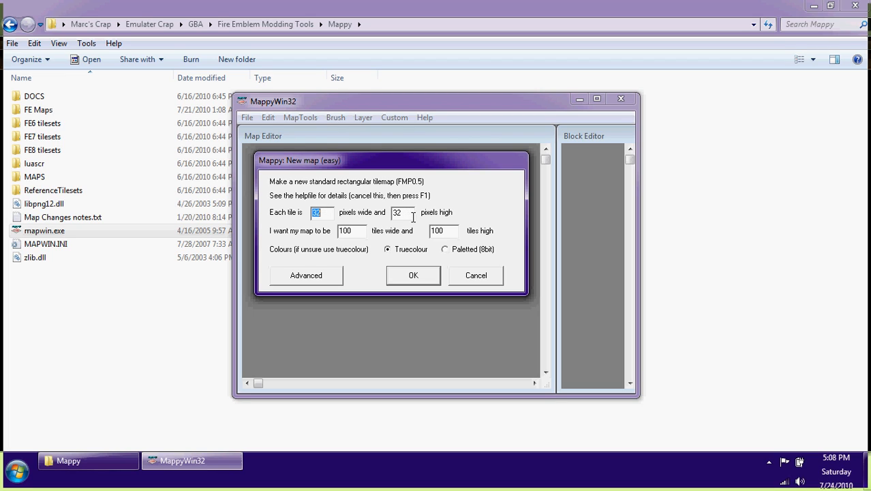
- Set 16x16-pixel tiles and a 20-by-20 map size, then confirm
{"action": "type", "text": "16"}
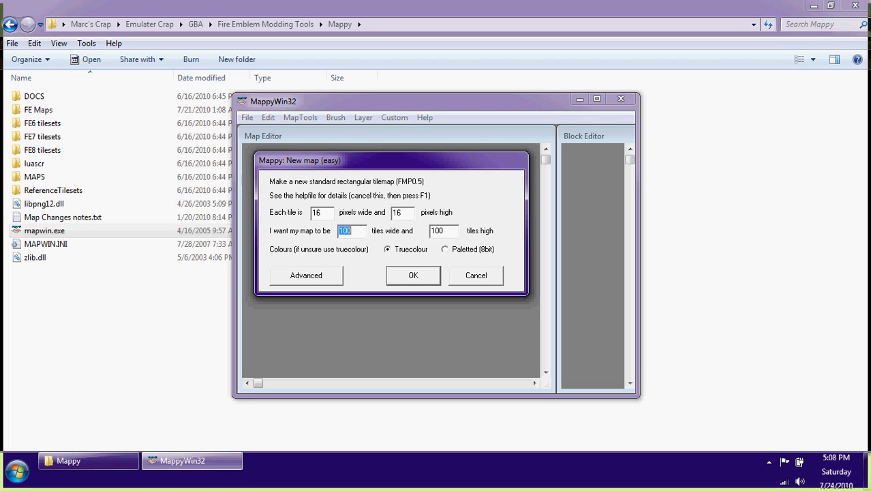
{"action": "left_click", "coordinate": [444, 231]}
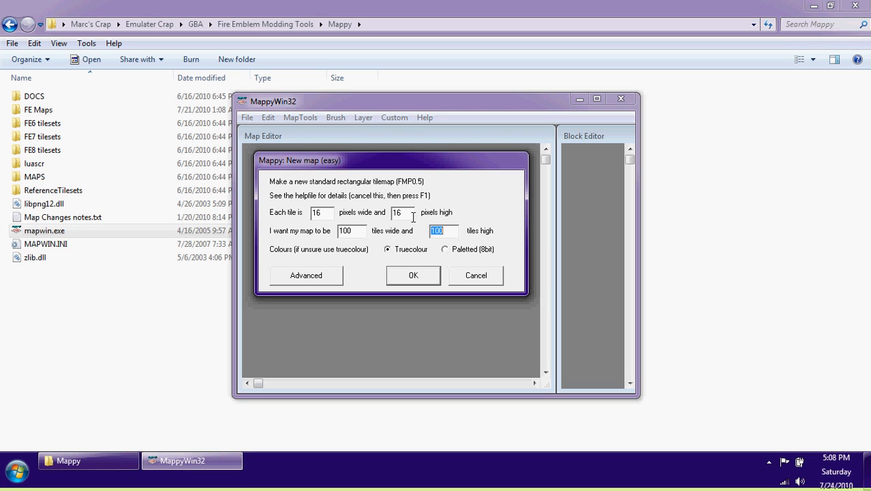
{"action": "left_click", "coordinate": [352, 231]}
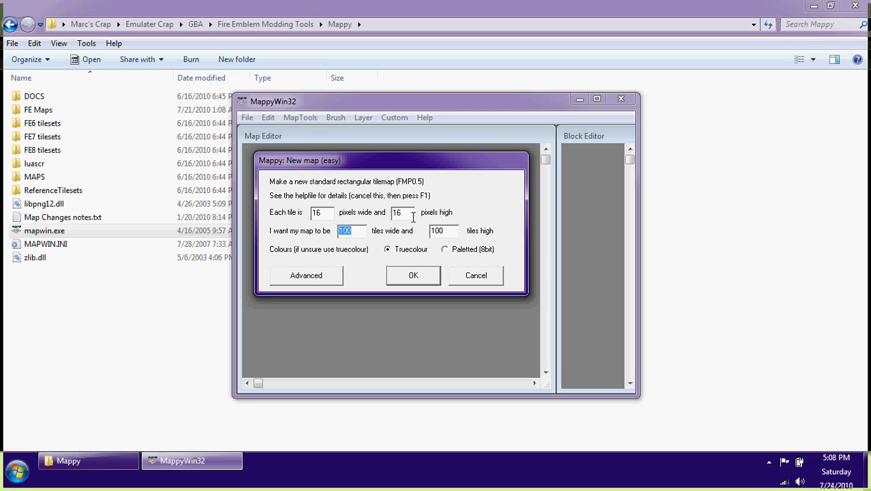
{"action": "type", "text": "15"}
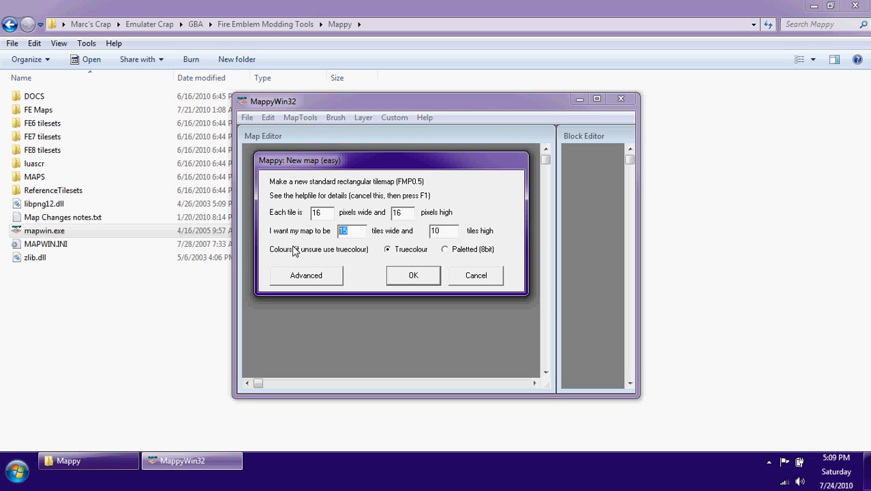
{"action": "type", "text": "40"}
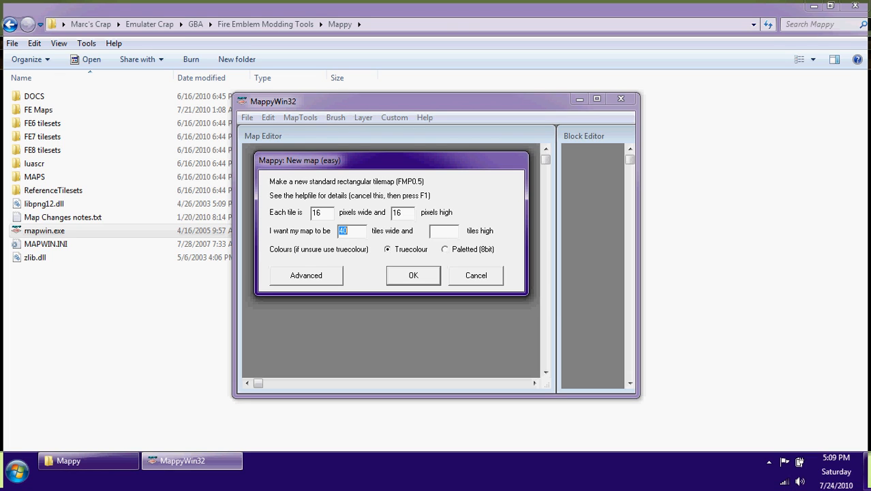
{"action": "type", "text": "20"}
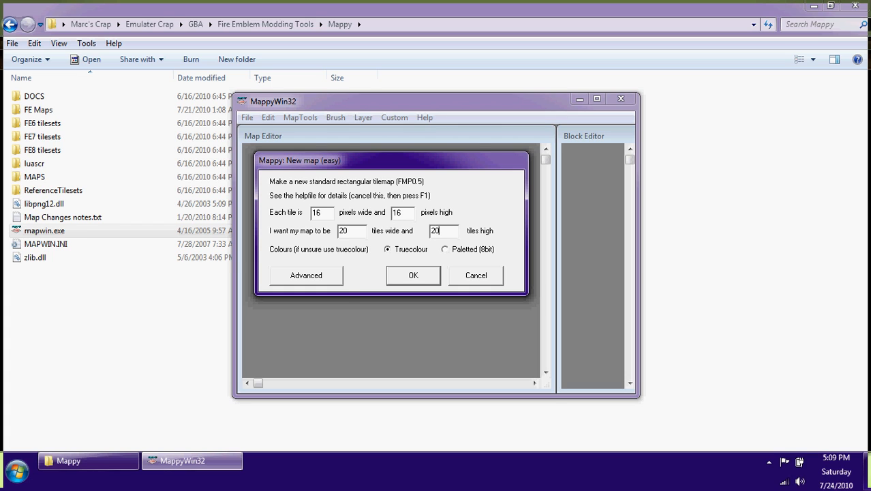
{"action": "left_click", "coordinate": [413, 274]}
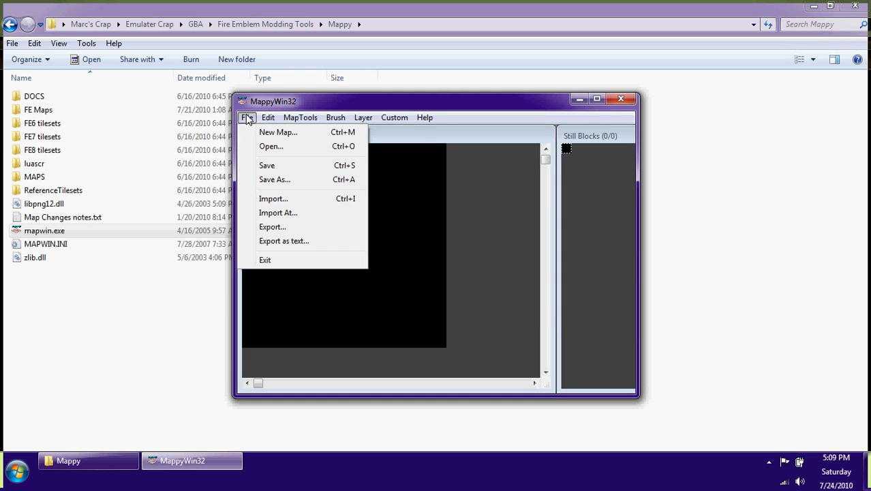
- Bring up MappyWin32's Open dialog and enter the FE7 tilesets folder
{"action": "left_click", "coordinate": [334, 252]}
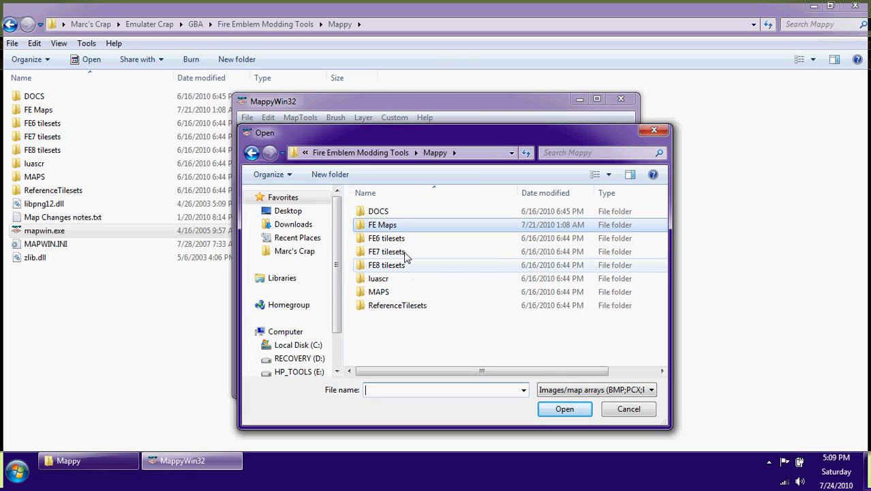
{"action": "mouse_move", "coordinate": [406, 252]}
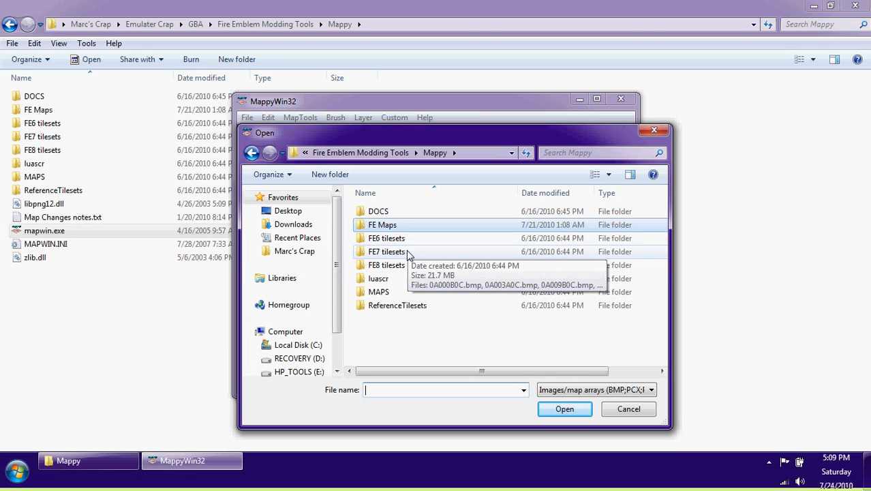
{"action": "left_click", "coordinate": [387, 252]}
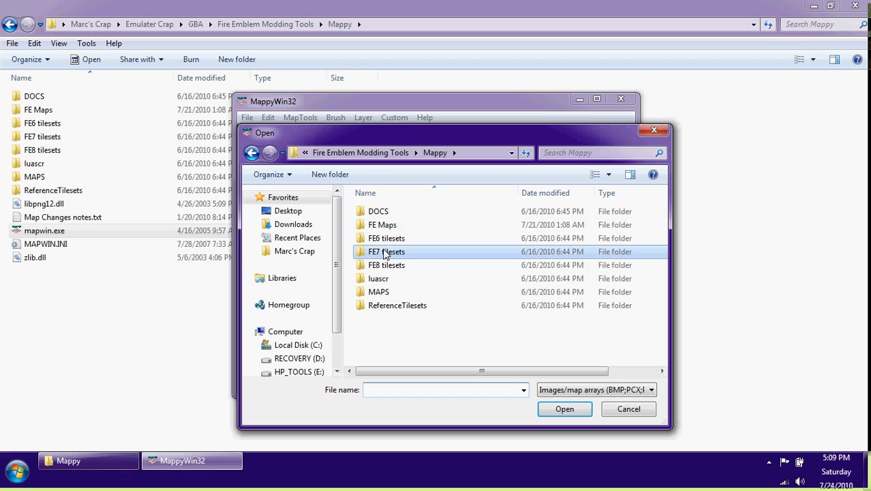
{"action": "double_click", "coordinate": [386, 251]}
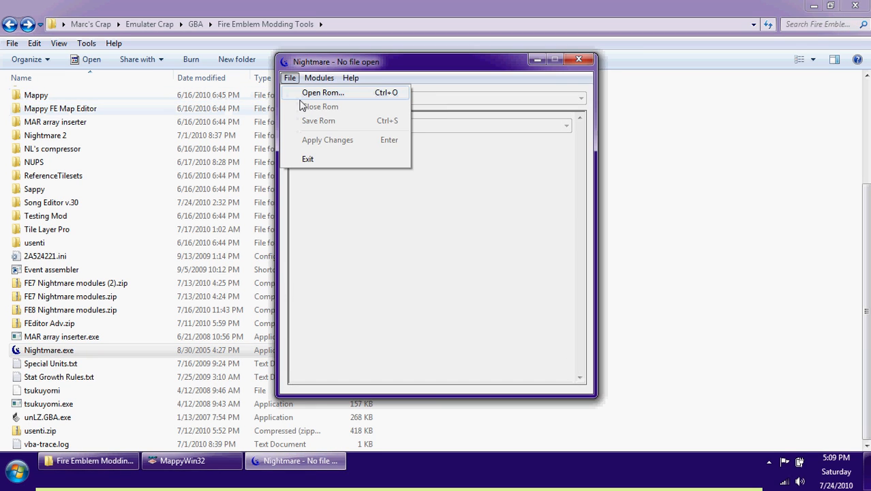
- Paste a copy of the Blazing Sword ROM and load it into Nightmare
{"action": "left_click", "coordinate": [322, 92]}
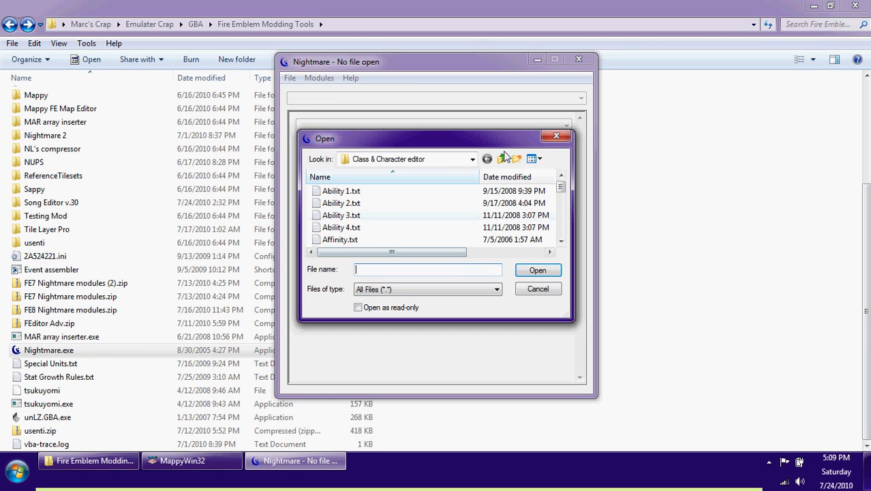
{"action": "left_click", "coordinate": [503, 159]}
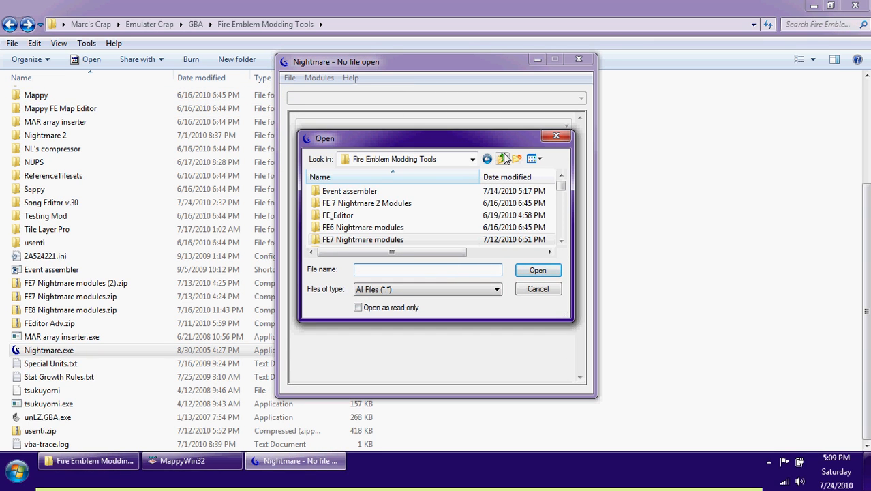
{"action": "left_click", "coordinate": [502, 159]}
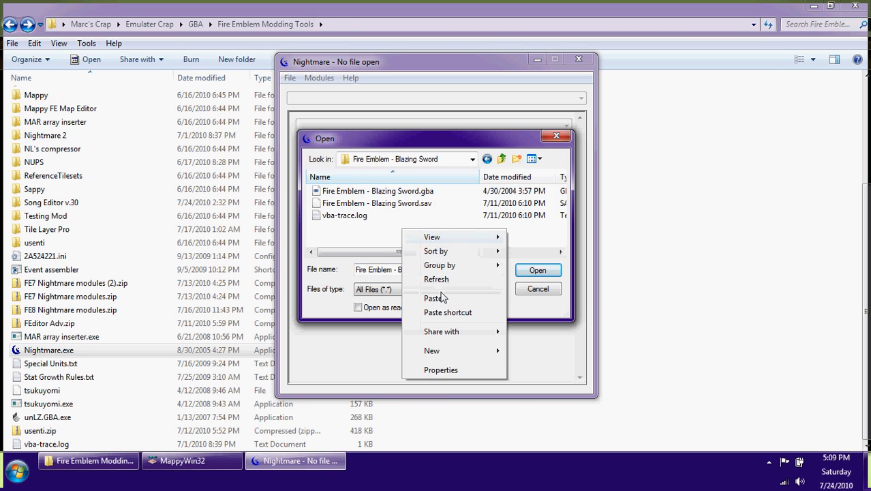
{"action": "left_click", "coordinate": [433, 298]}
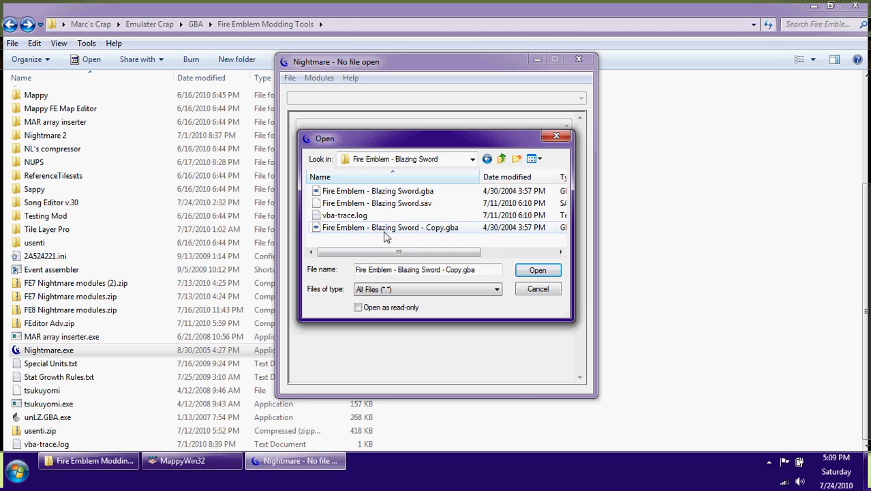
{"action": "left_click", "coordinate": [319, 77]}
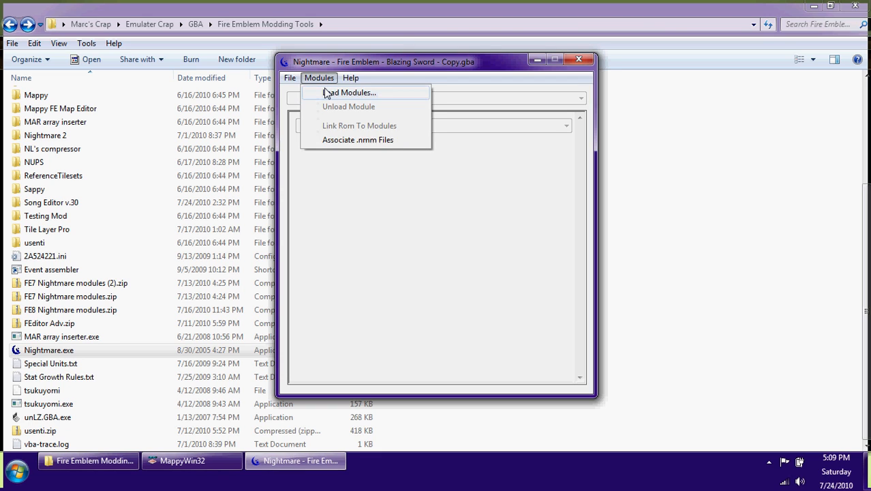
- Browse for a Nightmare module up into the FE7 Nightmare modules folder
{"action": "left_click", "coordinate": [350, 92]}
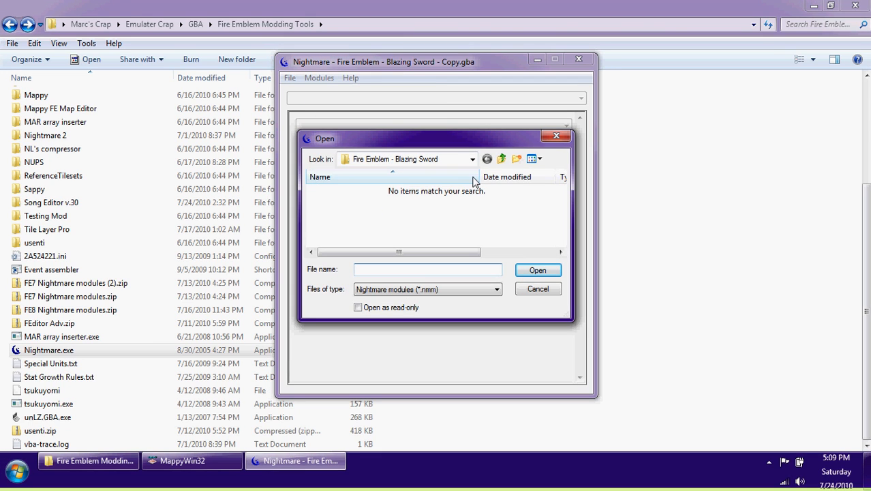
{"action": "left_click", "coordinate": [502, 159]}
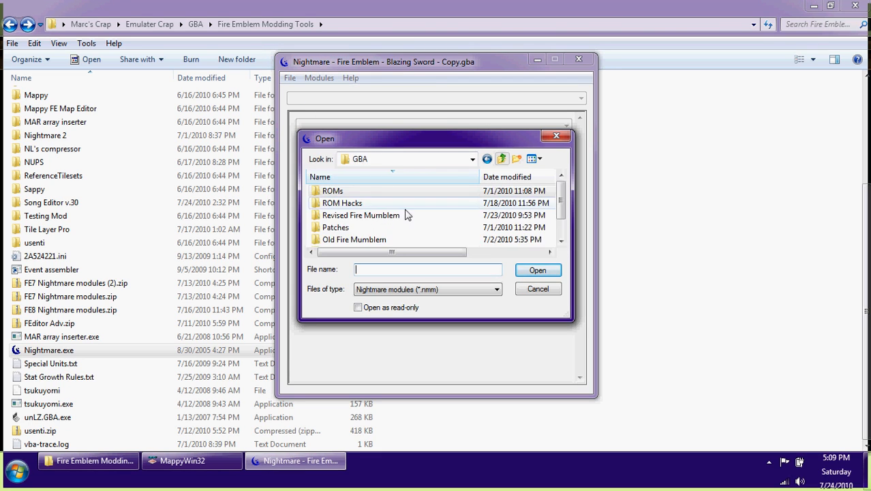
{"action": "scroll", "scroll_direction": "down", "scroll_amount": 3}
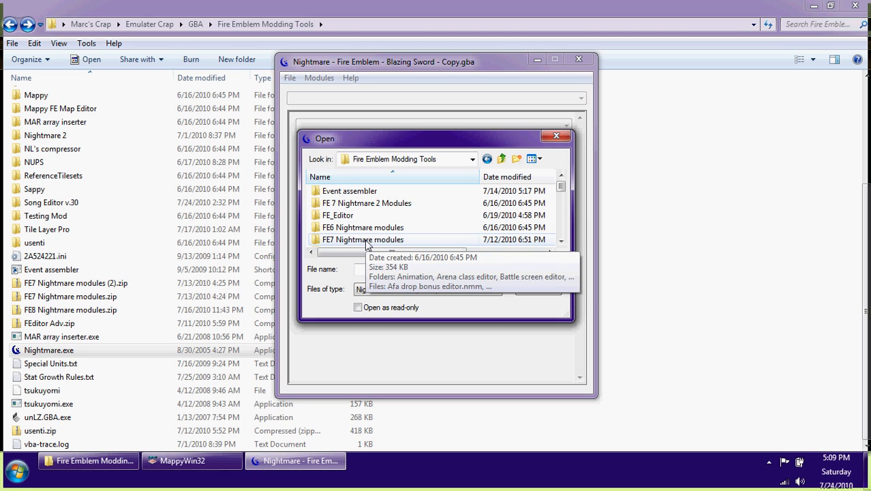
{"action": "double_click", "coordinate": [363, 239]}
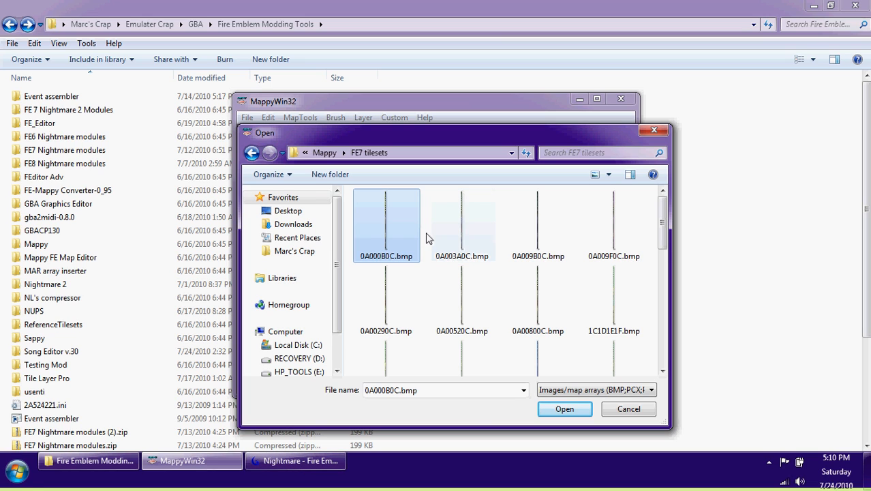
- Pick the 0A003A0C tileset image and set the Prologue's Plains&Castle tile configuration
{"action": "left_click", "coordinate": [296, 460]}
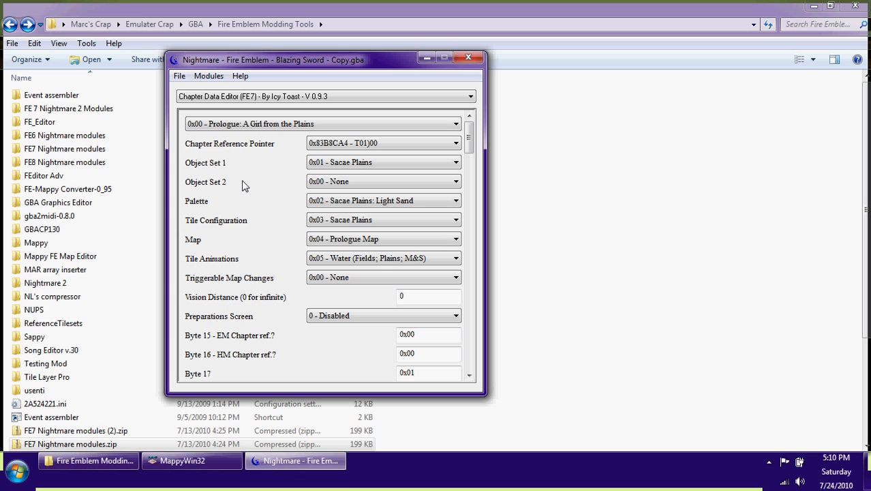
{"action": "mouse_move", "coordinate": [250, 477]}
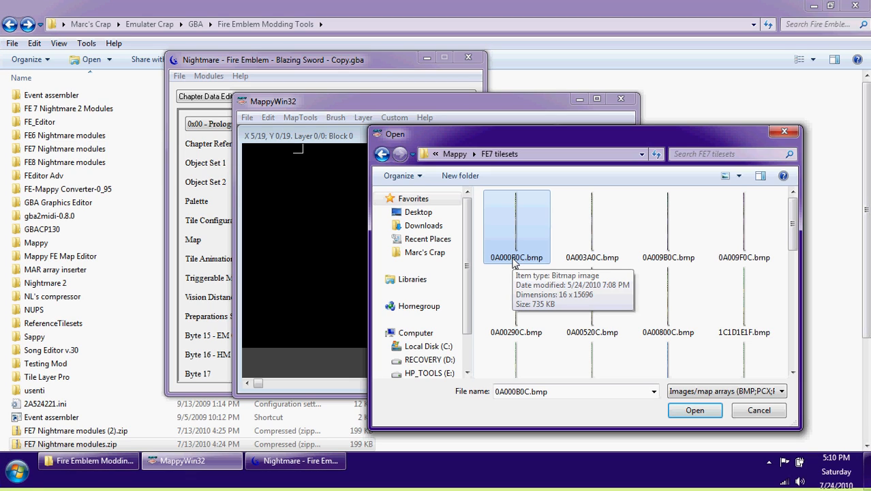
{"action": "mouse_move", "coordinate": [499, 265]}
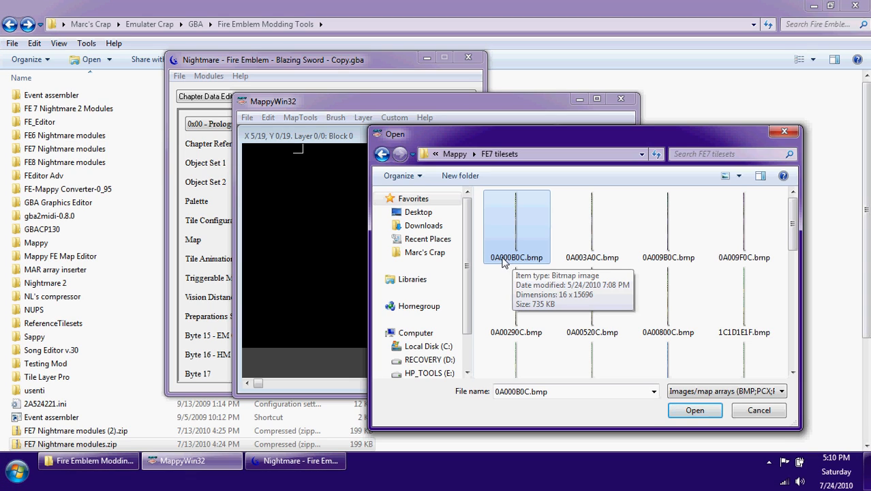
{"action": "mouse_move", "coordinate": [511, 265]}
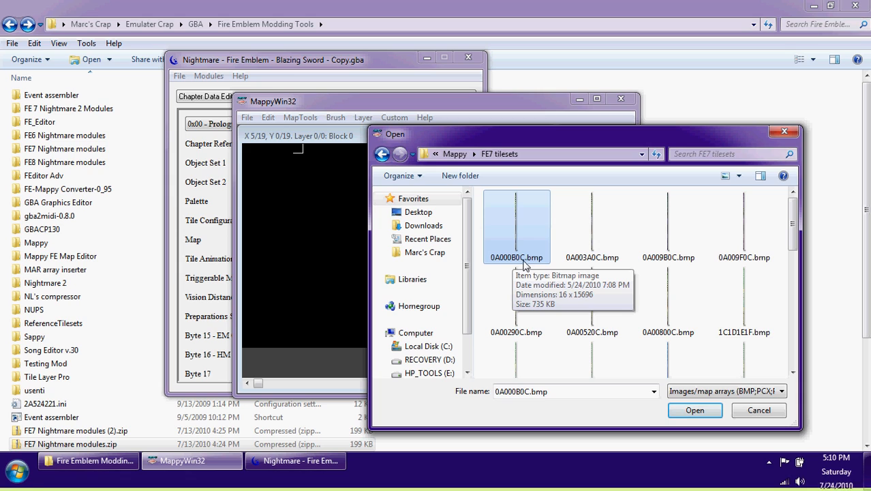
{"action": "left_click", "coordinate": [592, 225]}
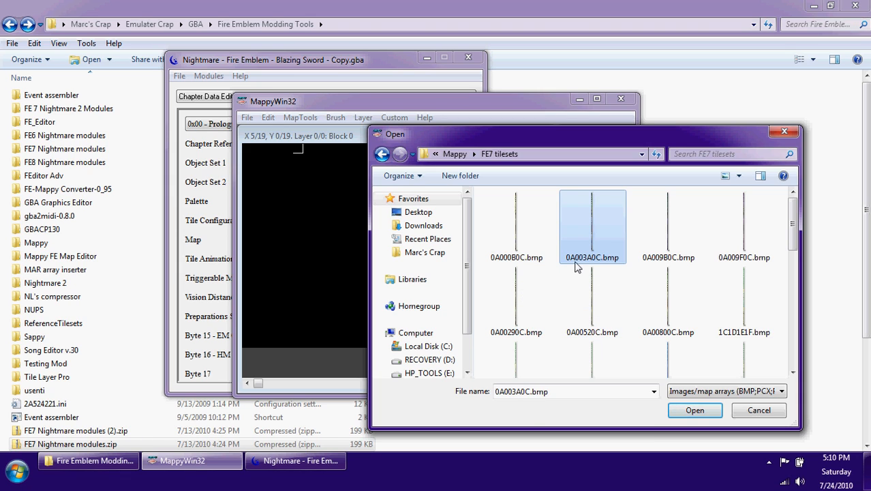
{"action": "left_click", "coordinate": [516, 225]}
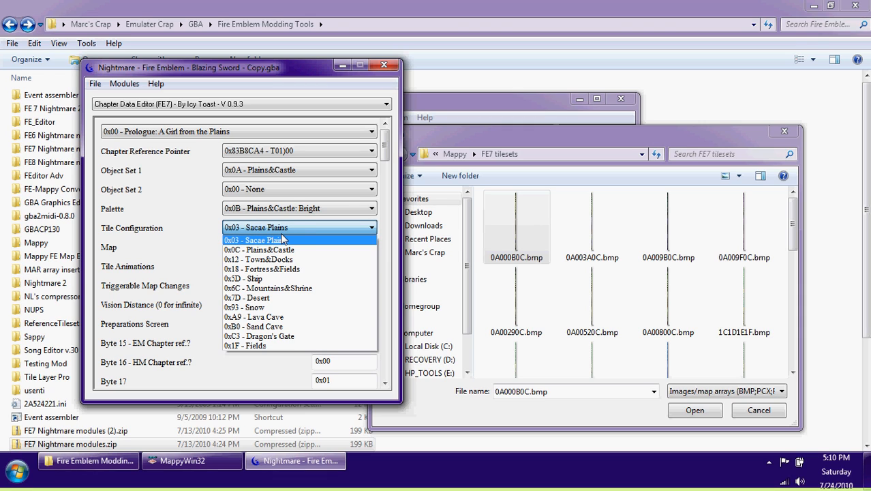
{"action": "left_click", "coordinate": [259, 249]}
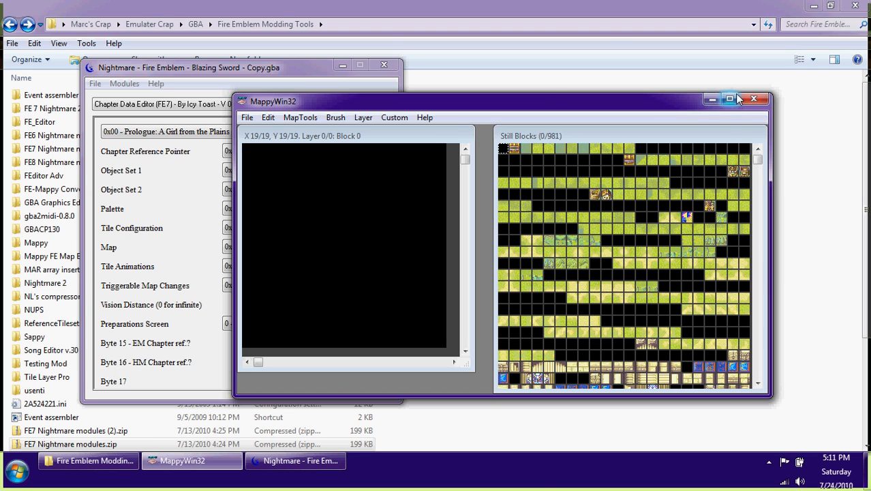
- Maximize MappyWin32 and drag the map view toward the centre
{"action": "left_click", "coordinate": [729, 98]}
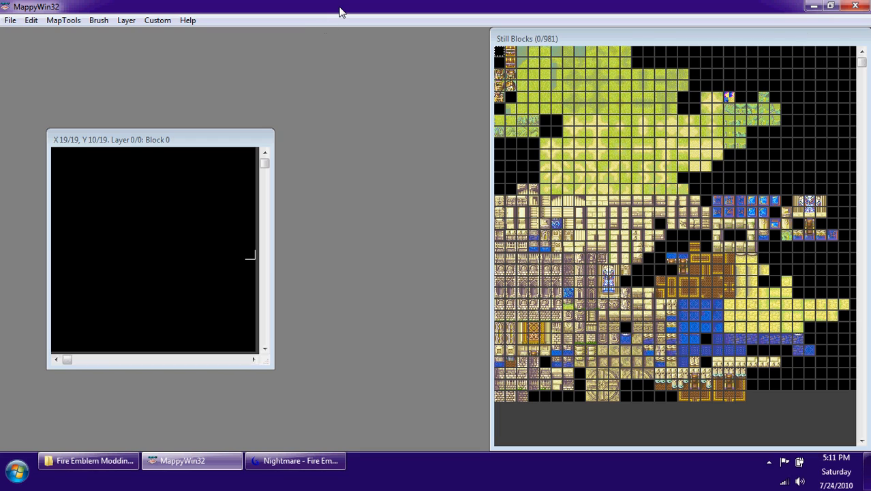
{"action": "mouse_move", "coordinate": [164, 244]}
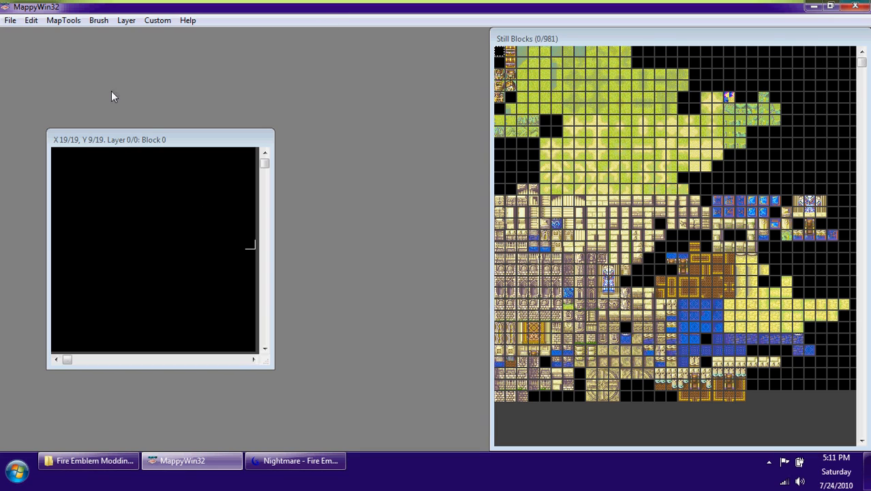
{"action": "left_click_drag", "start_coordinate": [109, 139], "coordinate": [222, 142]}
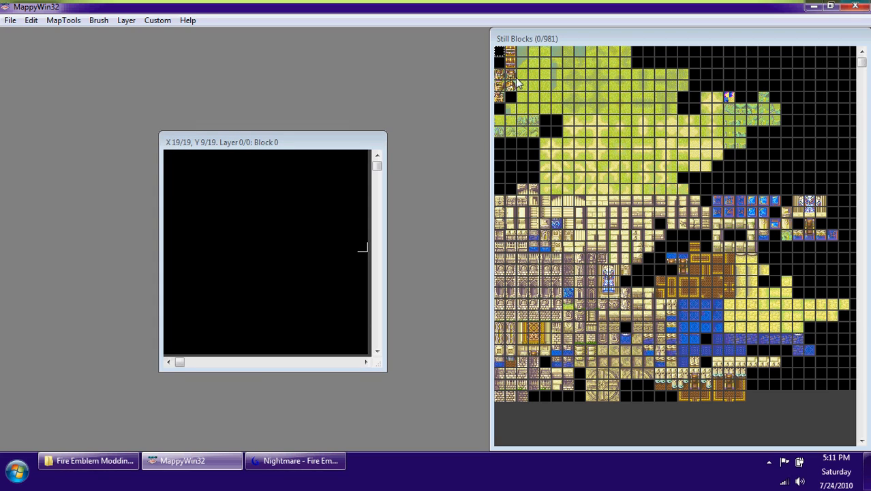
- Paint the map with grass, draw a stone-wall square, and fill it with blue tiles
{"action": "left_click", "coordinate": [523, 75]}
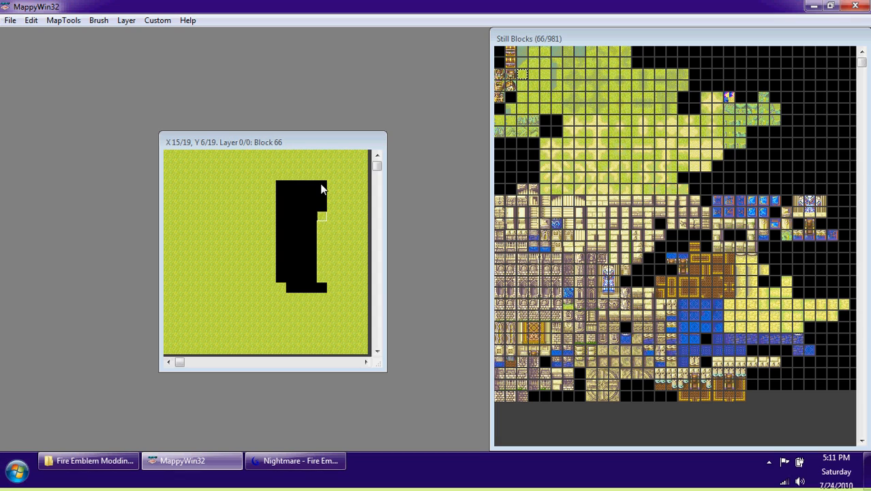
{"action": "left_click", "coordinate": [322, 287]}
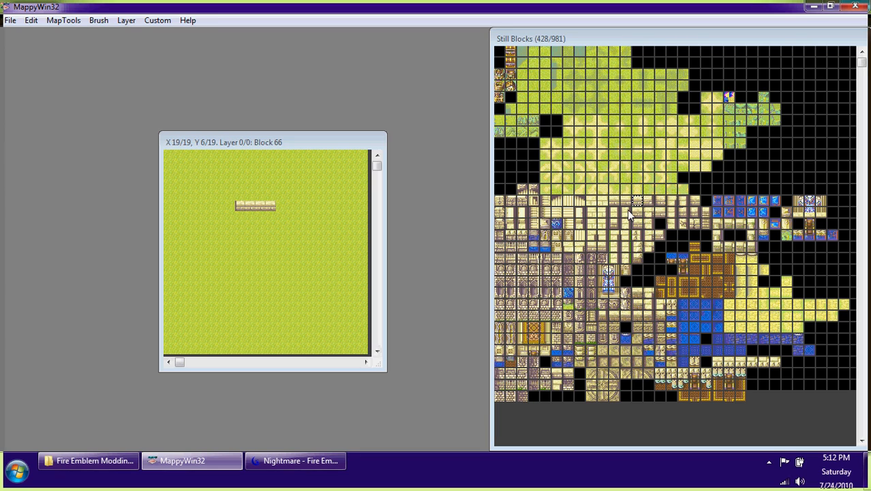
{"action": "left_click", "coordinate": [644, 200]}
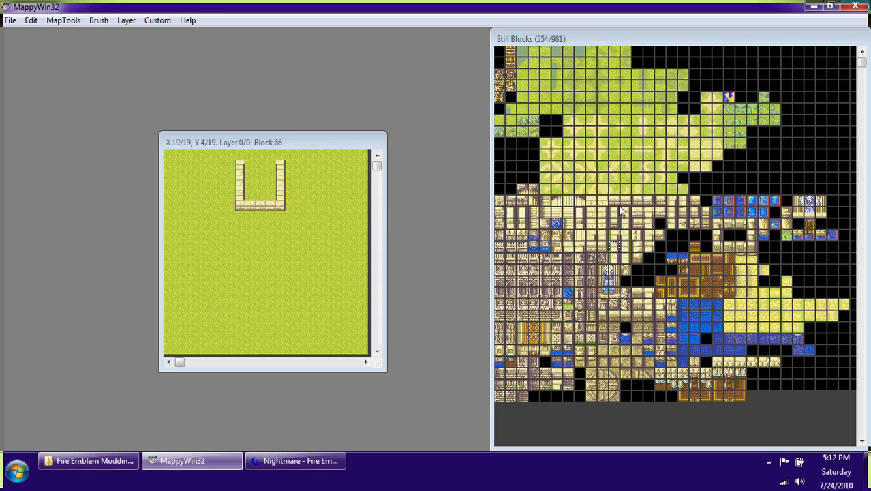
{"action": "left_click", "coordinate": [613, 199]}
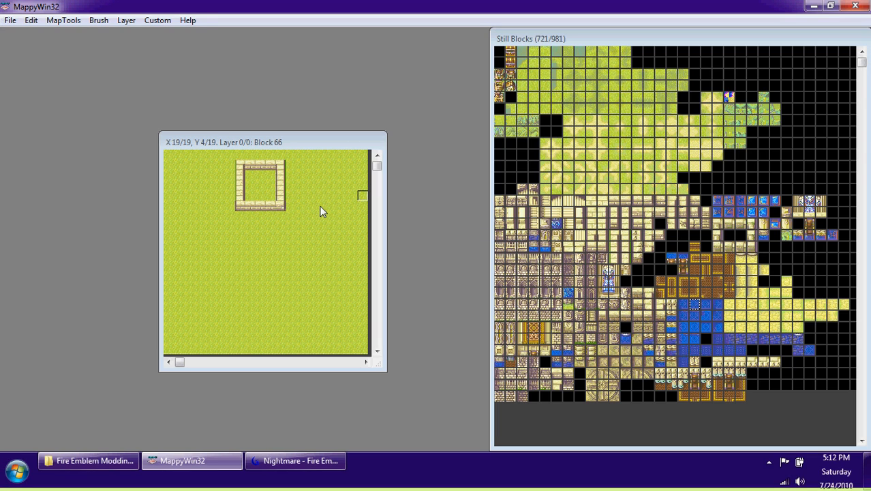
{"action": "left_click", "coordinate": [266, 195]}
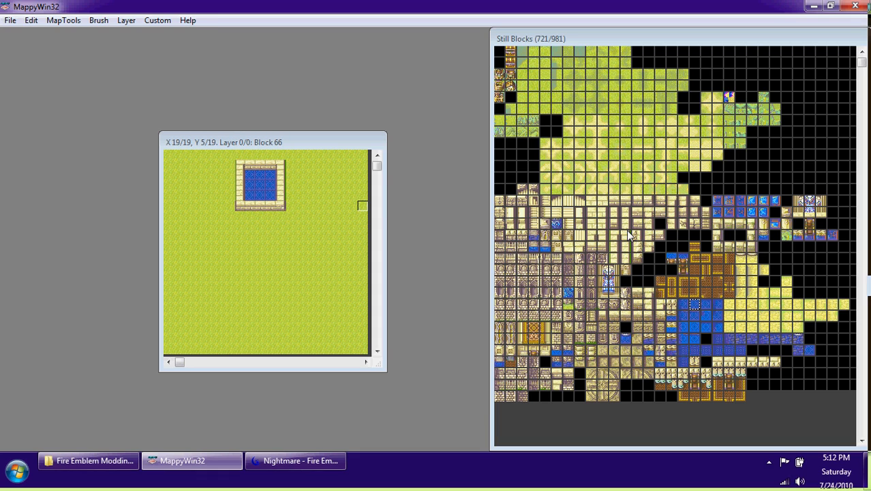
{"action": "mouse_move", "coordinate": [580, 268]}
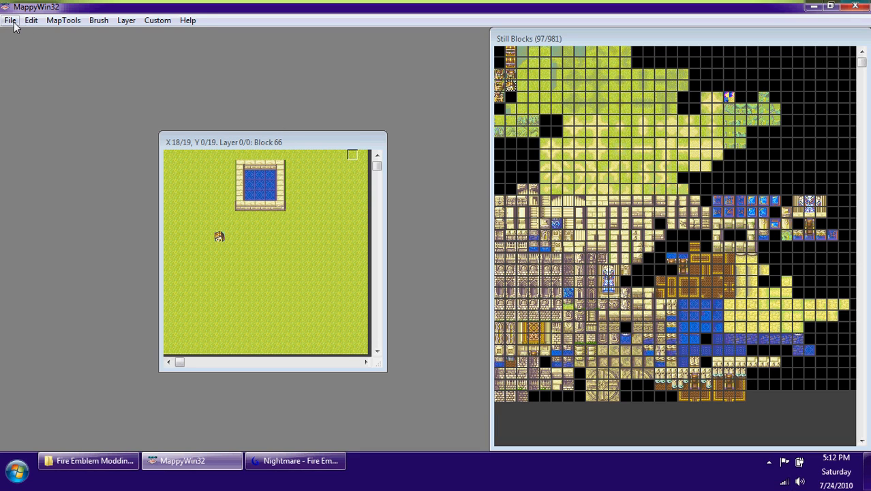
- Save the map as tutorial.FMP in the Mappy\FE Maps folder
{"action": "left_click", "coordinate": [10, 20]}
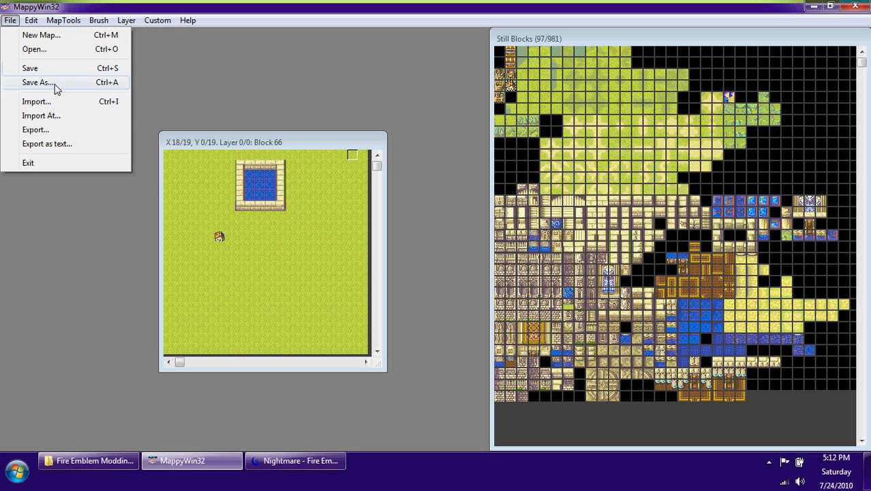
{"action": "left_click", "coordinate": [38, 82]}
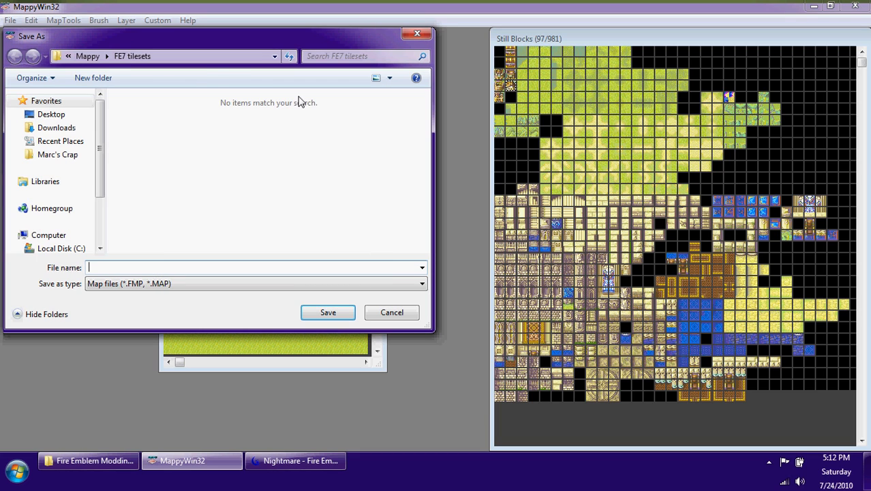
{"action": "left_click", "coordinate": [16, 56]}
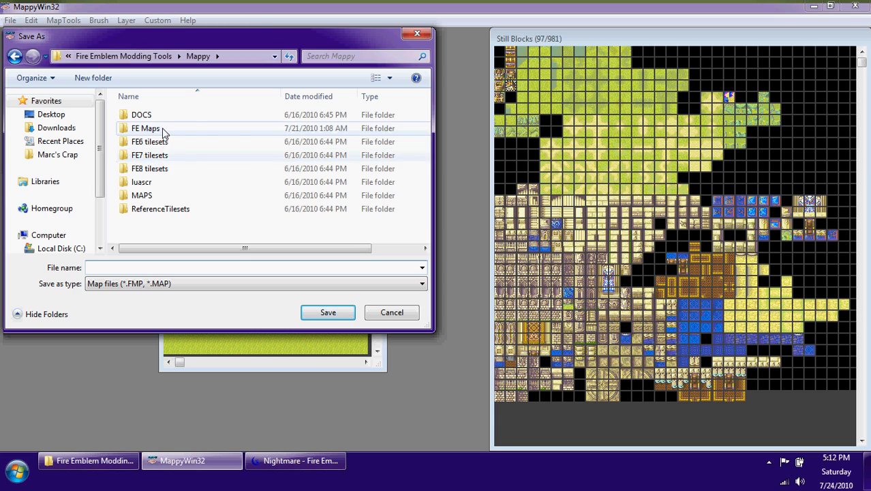
{"action": "double_click", "coordinate": [145, 129]}
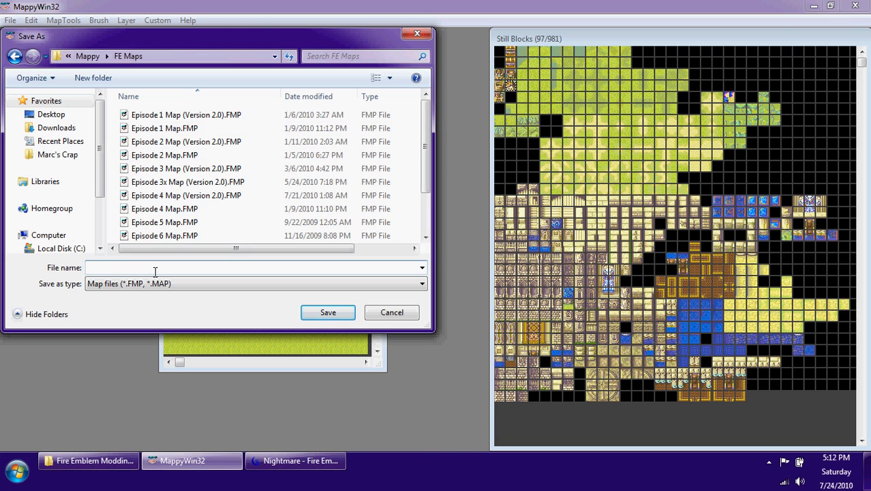
{"action": "left_click", "coordinate": [328, 312]}
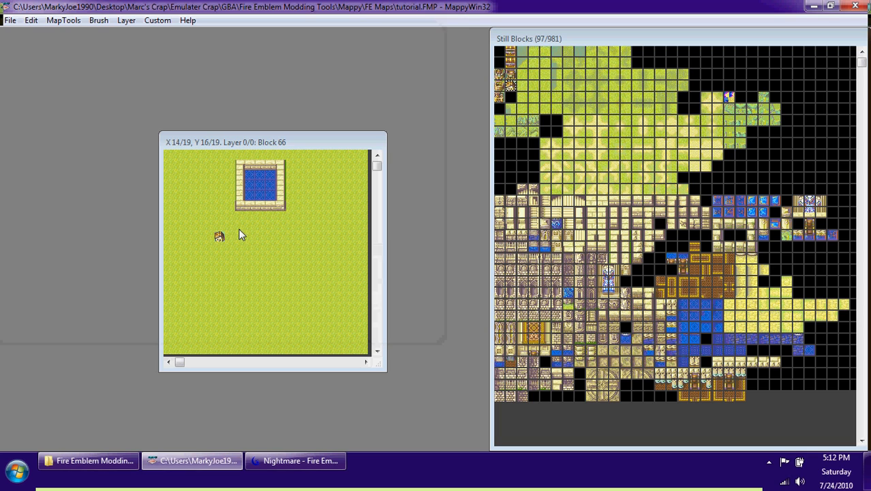
- Export the map with Map Array and current layer as big picture enabled
{"action": "left_click", "coordinate": [10, 19]}
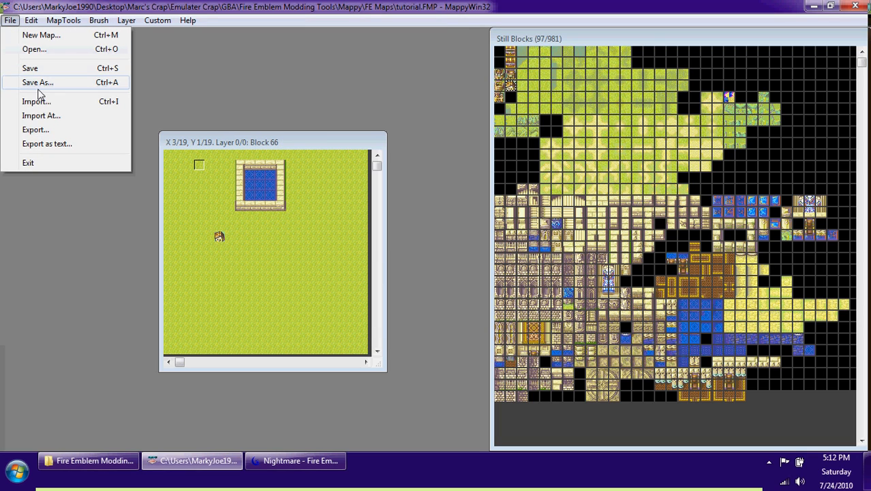
{"action": "left_click", "coordinate": [35, 129]}
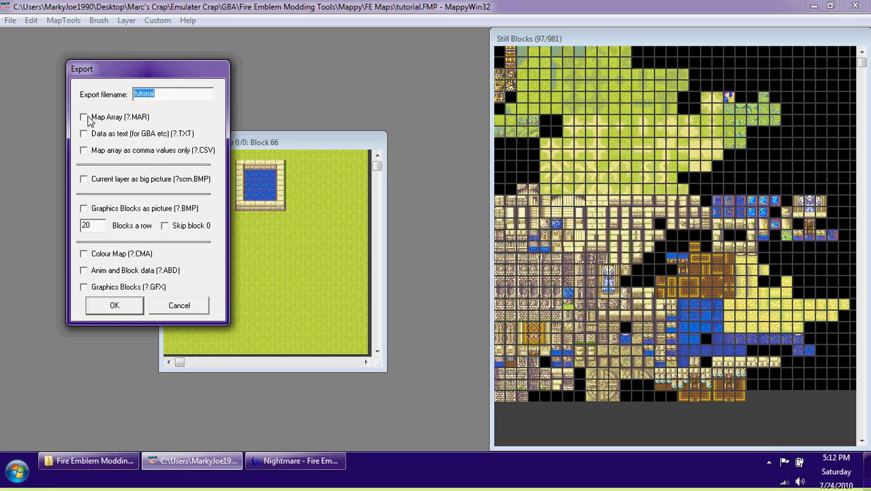
{"action": "left_click", "coordinate": [83, 117]}
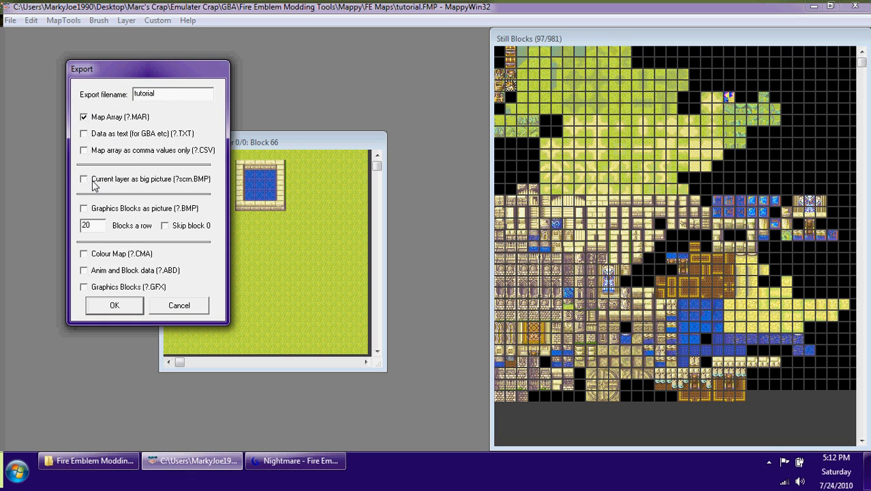
{"action": "left_click", "coordinate": [84, 178]}
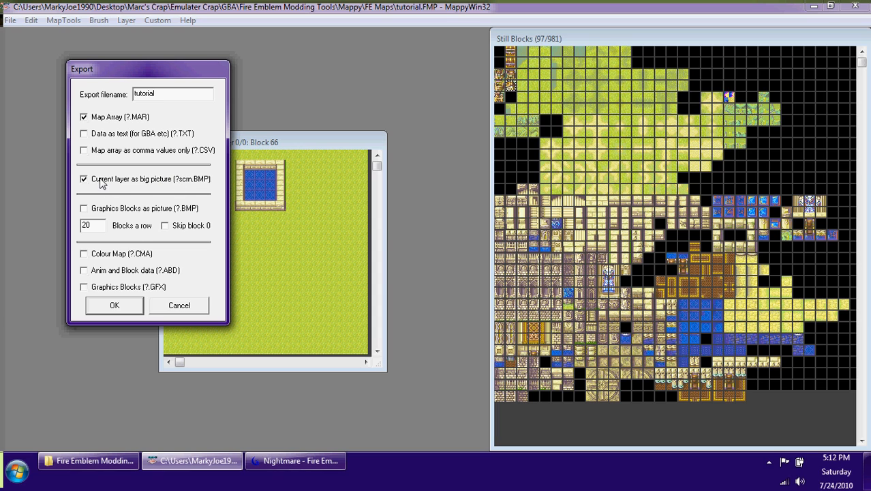
{"action": "left_click", "coordinate": [114, 305]}
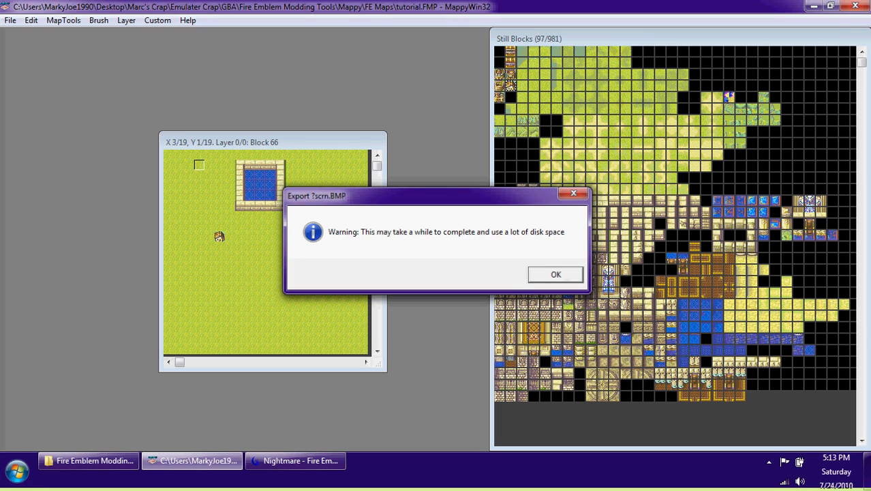
{"action": "left_click", "coordinate": [556, 274]}
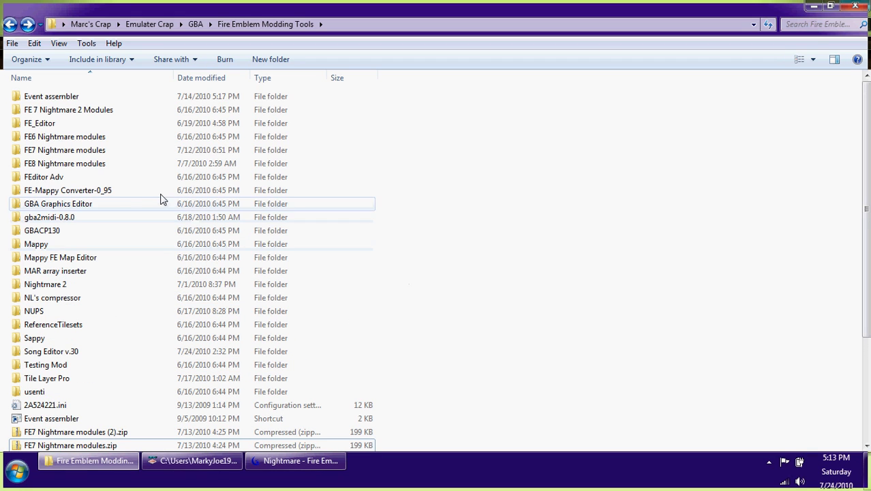
- Open Mappy's FE Maps folder and inspect tutorialscrn.BMP and tutorial.MAR
{"action": "left_click", "coordinate": [36, 244]}
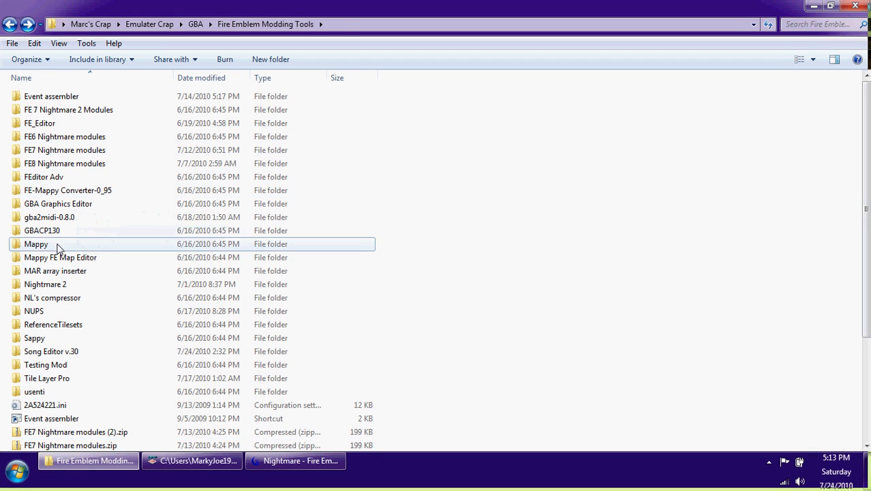
{"action": "double_click", "coordinate": [36, 243]}
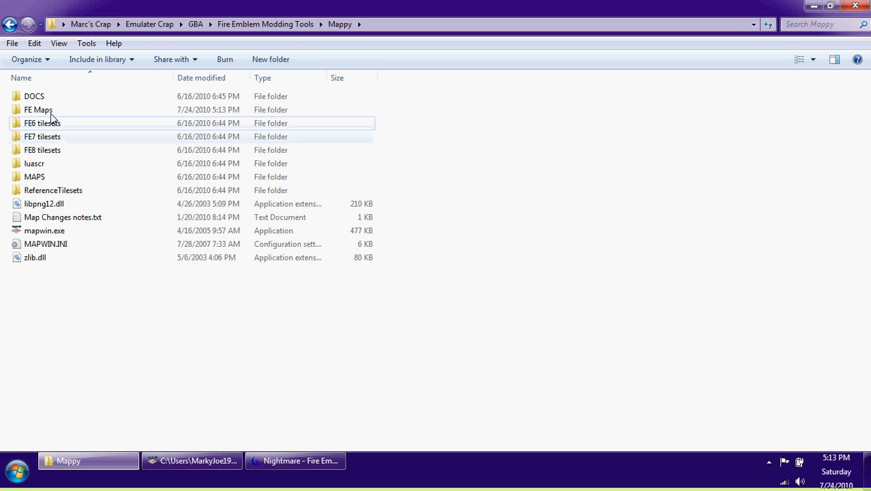
{"action": "double_click", "coordinate": [37, 110]}
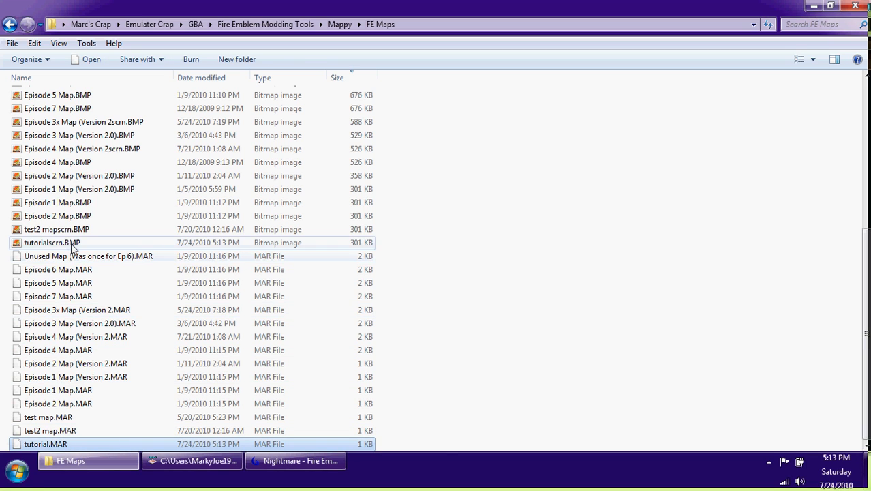
{"action": "double_click", "coordinate": [52, 242]}
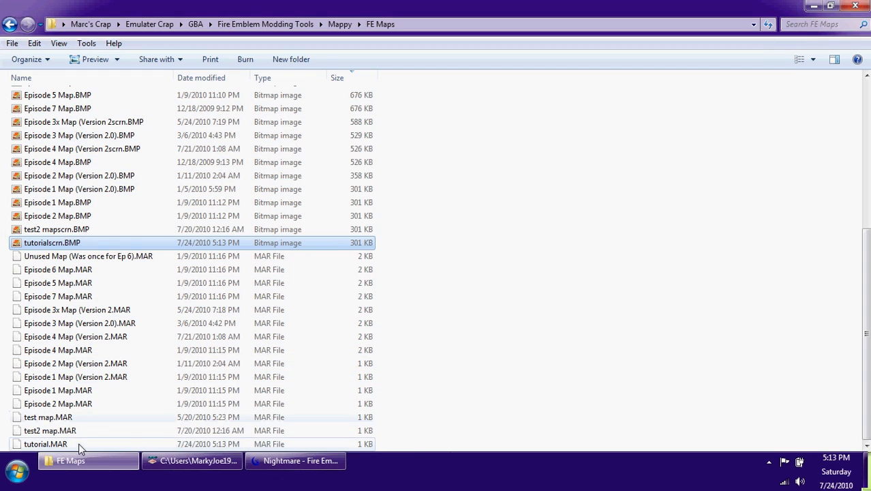
{"action": "left_click", "coordinate": [46, 444]}
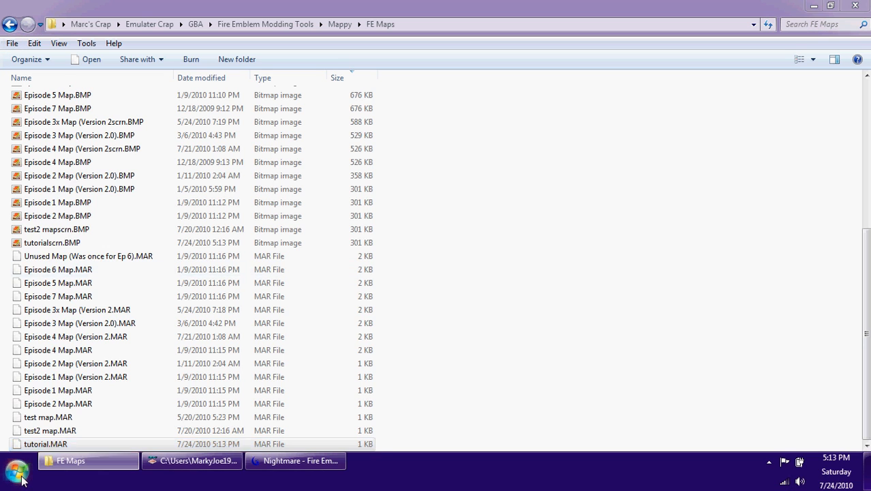
- Launch HxD, open the Blazing Sword ROM copy from Marc's Crap, and write 00 at 01000000
{"action": "left_click", "coordinate": [17, 470]}
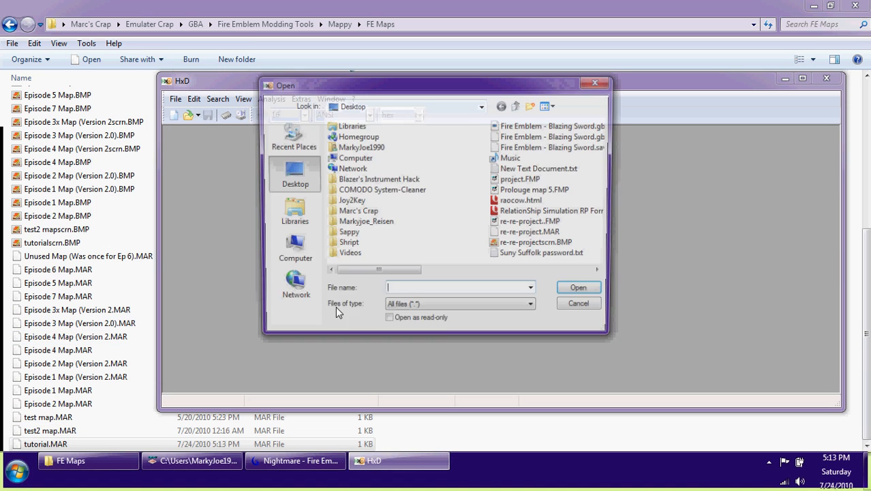
{"action": "double_click", "coordinate": [358, 210]}
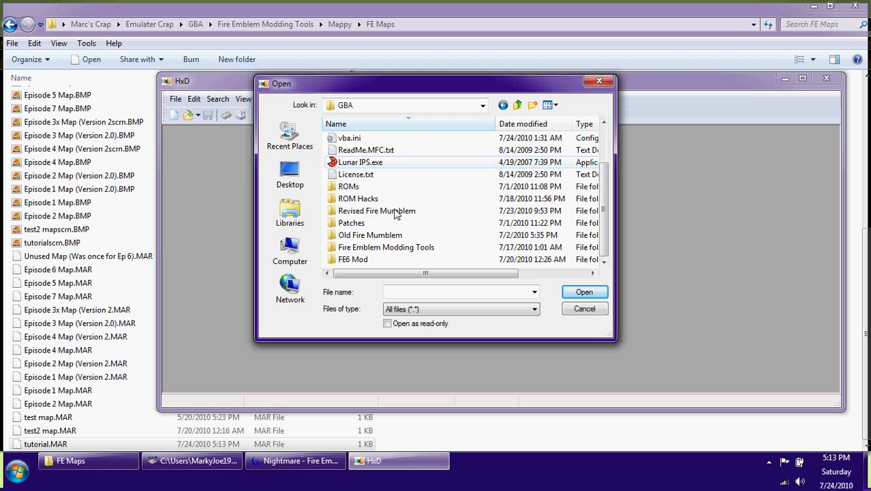
{"action": "double_click", "coordinate": [349, 186]}
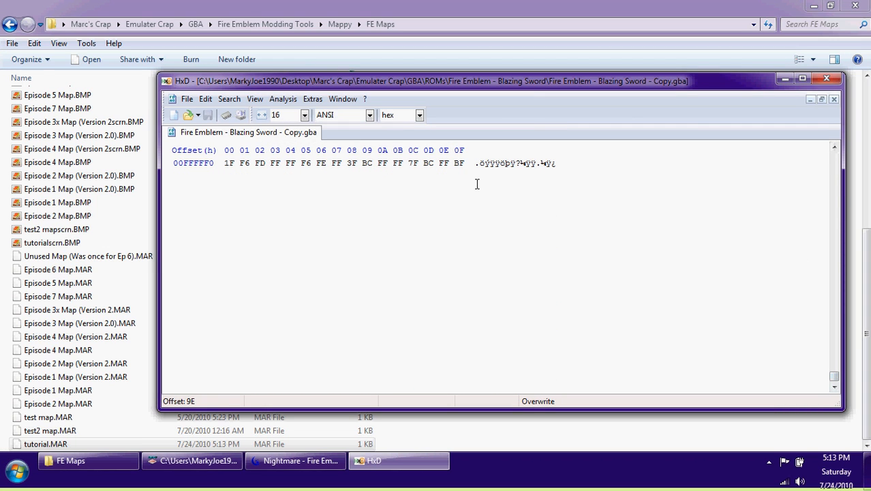
{"action": "type", "text": "00"}
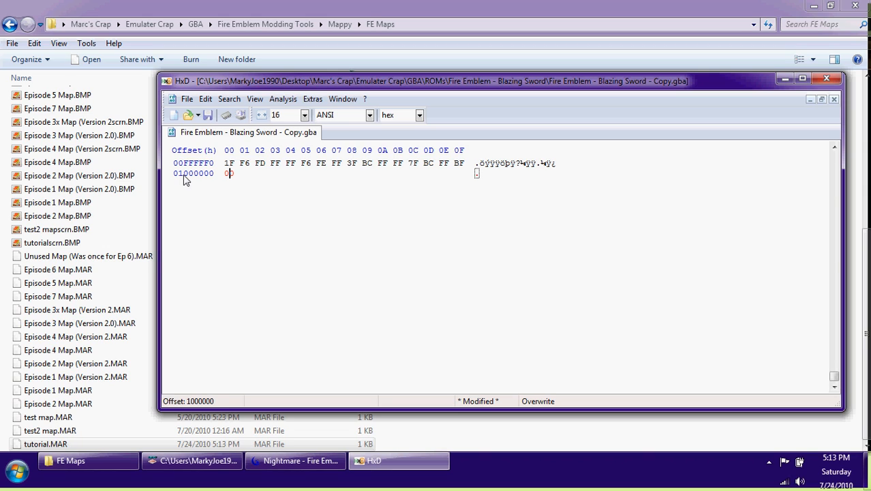
{"action": "mouse_move", "coordinate": [199, 179]}
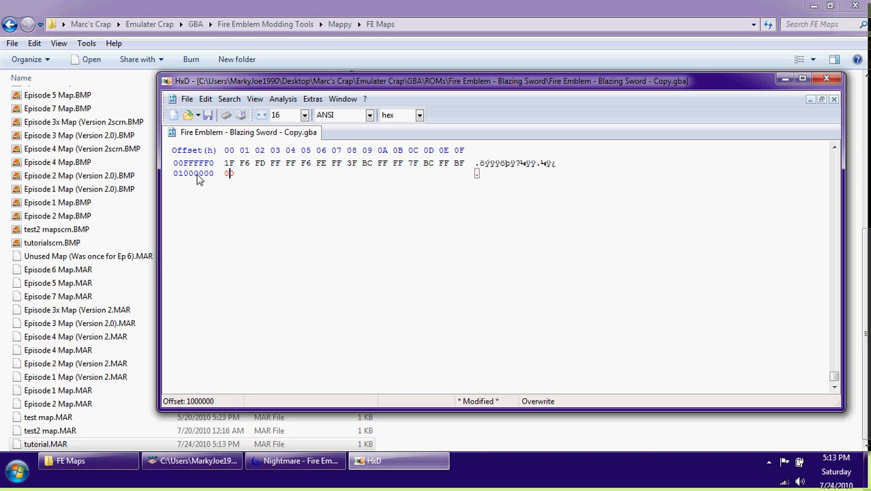
{"action": "type", "text": "0"}
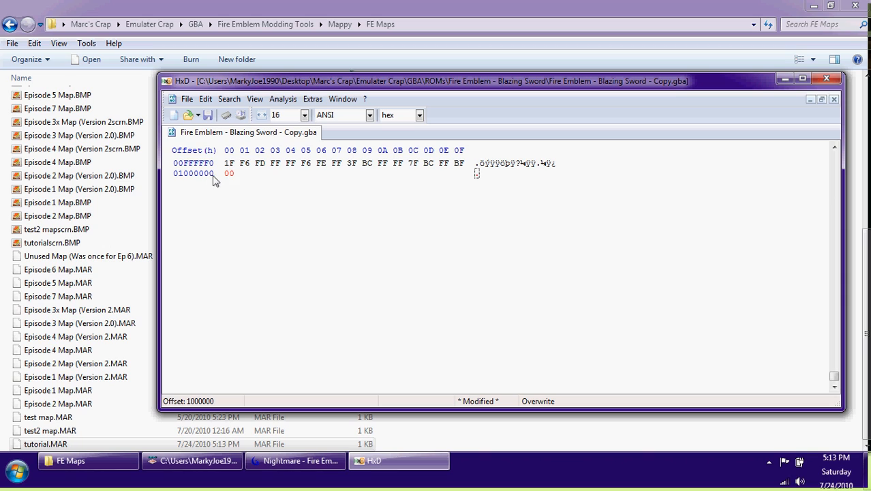
{"action": "mouse_move", "coordinate": [392, 192]}
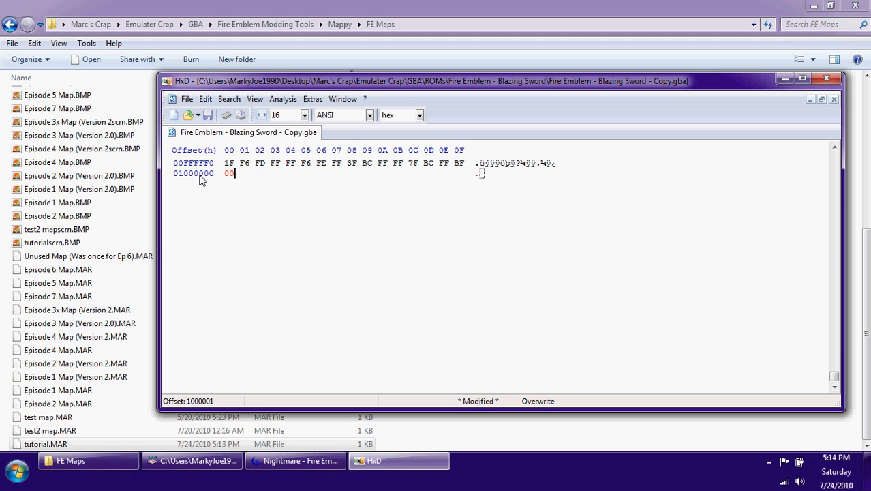
{"action": "mouse_move", "coordinate": [183, 179]}
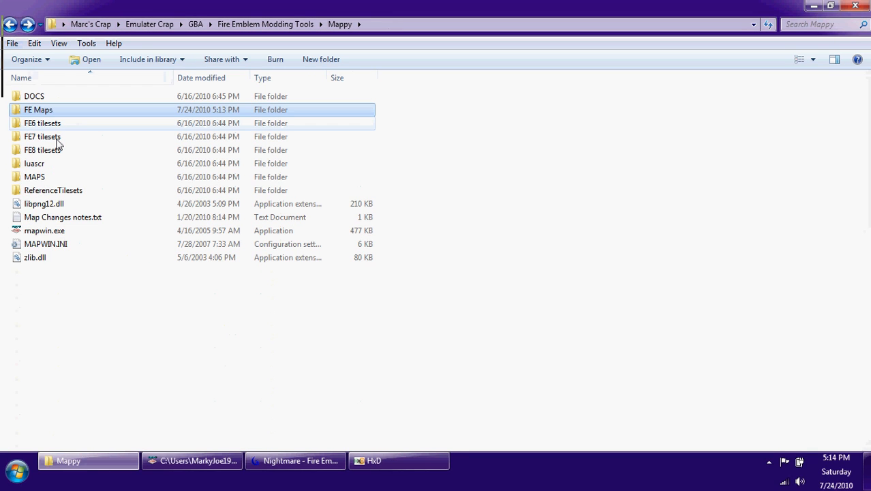
{"action": "mouse_move", "coordinate": [34, 177]}
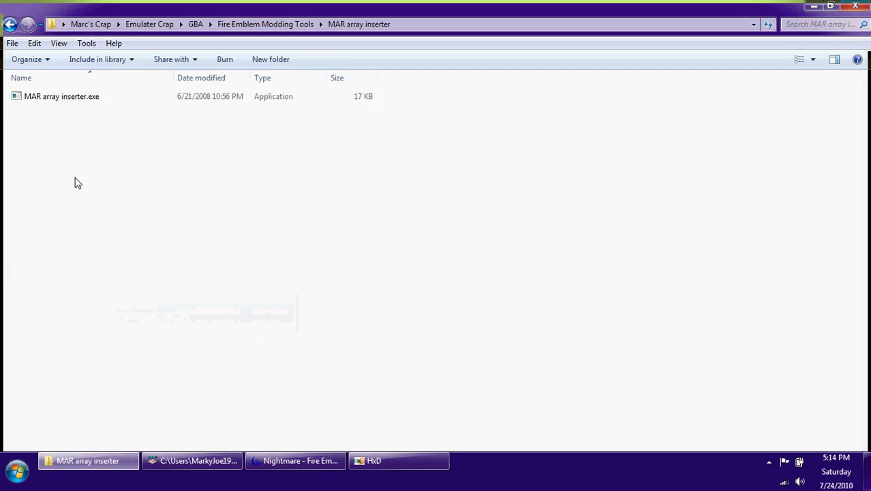
- Launch MAR array inserter, load the tutorial MAR file from FE Maps, and browse for a ROM
{"action": "double_click", "coordinate": [61, 97]}
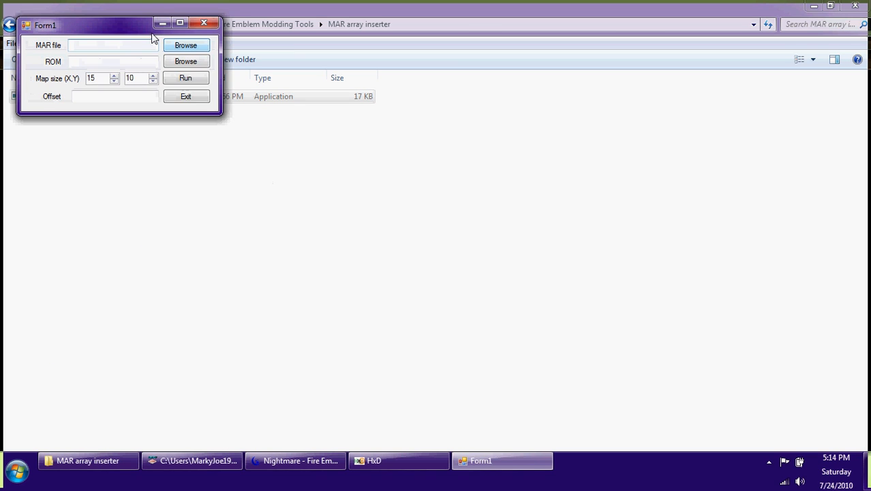
{"action": "left_click_drag", "start_coordinate": [45, 26], "coordinate": [265, 127]}
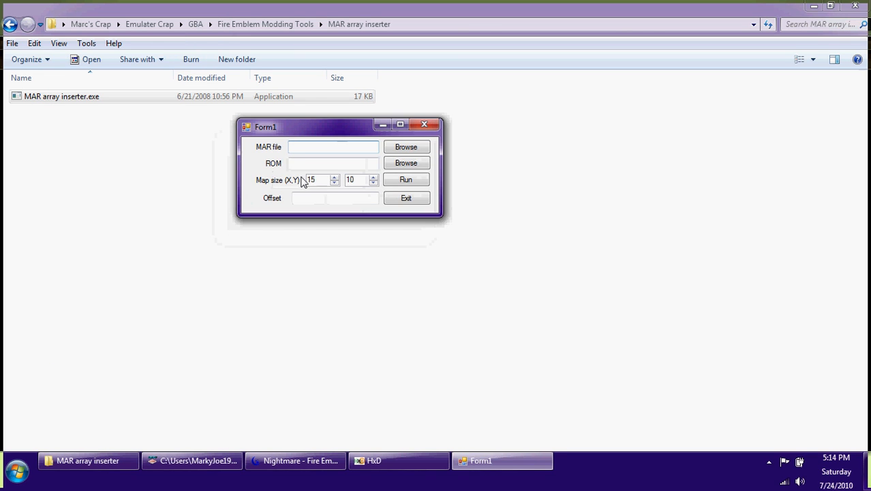
{"action": "left_click", "coordinate": [333, 146]}
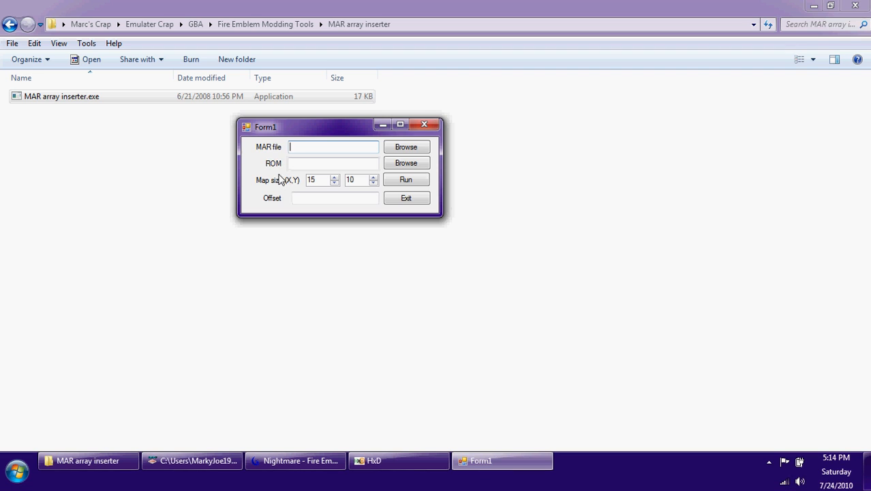
{"action": "left_click", "coordinate": [406, 147]}
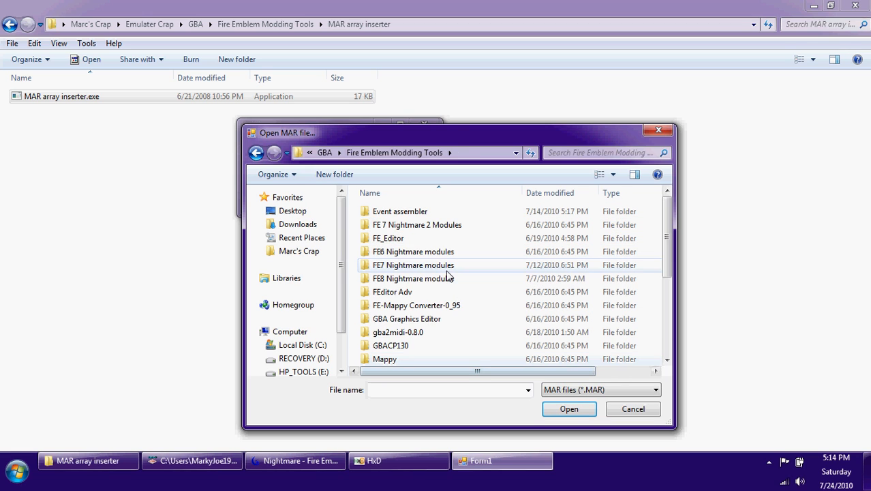
{"action": "left_click", "coordinate": [413, 264]}
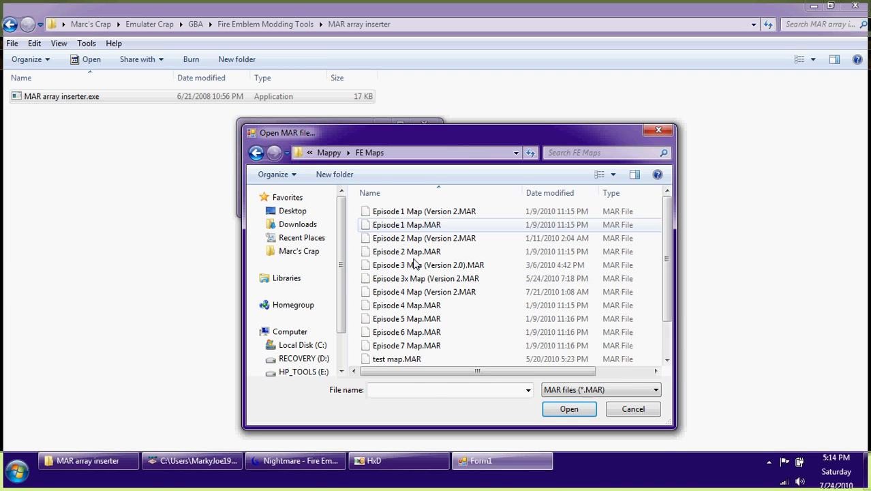
{"action": "left_click", "coordinate": [428, 223]}
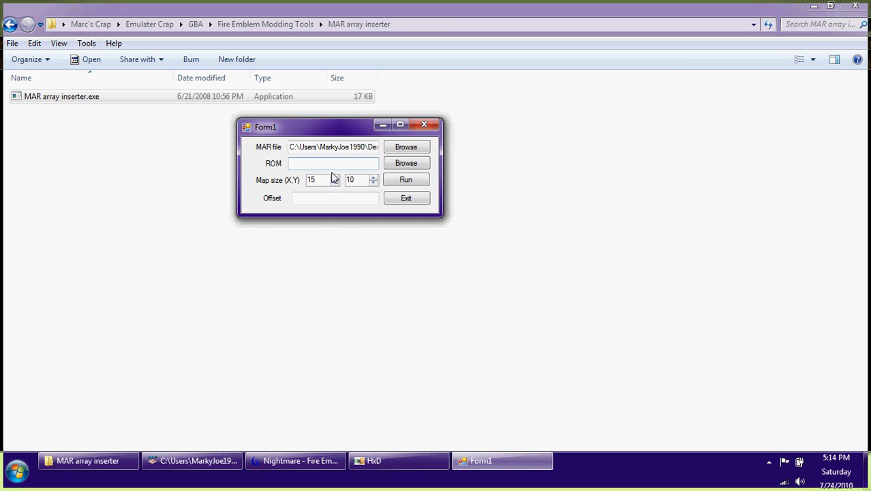
{"action": "left_click", "coordinate": [406, 162]}
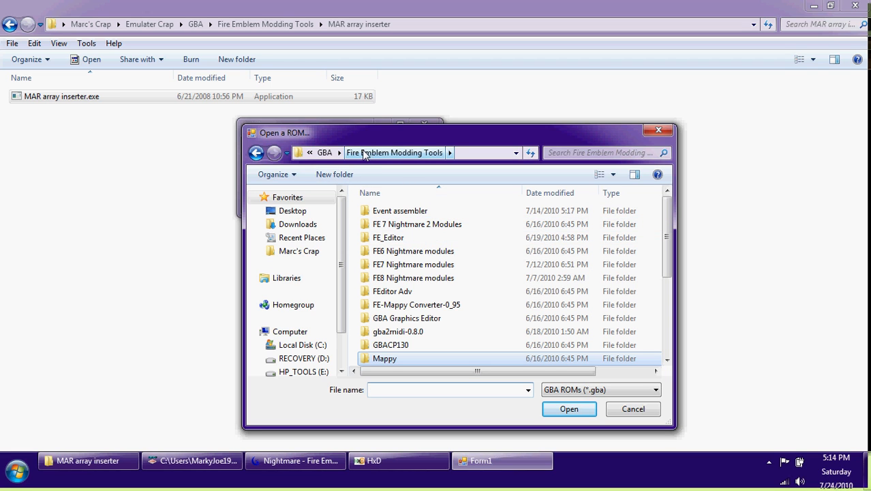
- Choose the ROM copy in ROMs > Fire Emblem - Blazing Sword as the target
{"action": "left_click", "coordinate": [325, 152]}
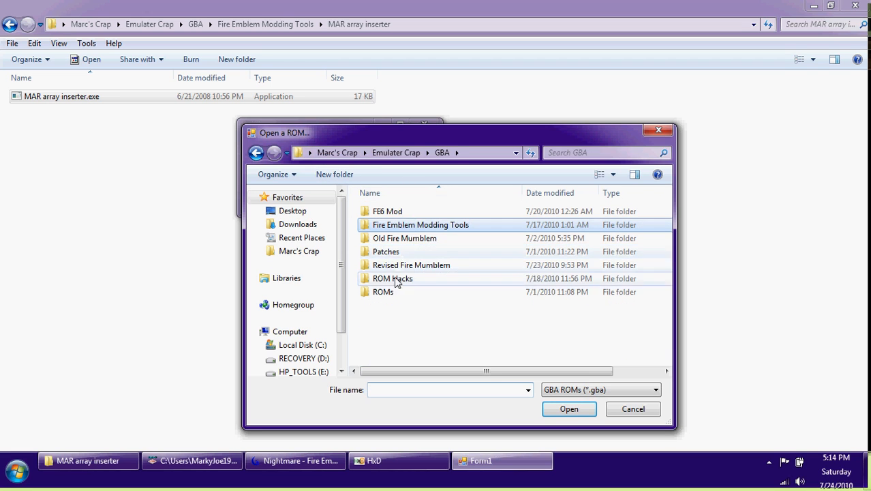
{"action": "double_click", "coordinate": [384, 291]}
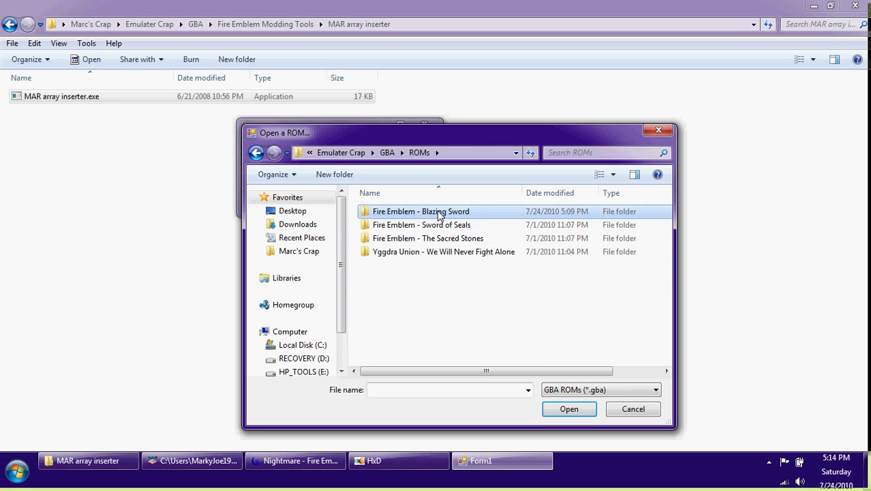
{"action": "left_click", "coordinate": [632, 408]}
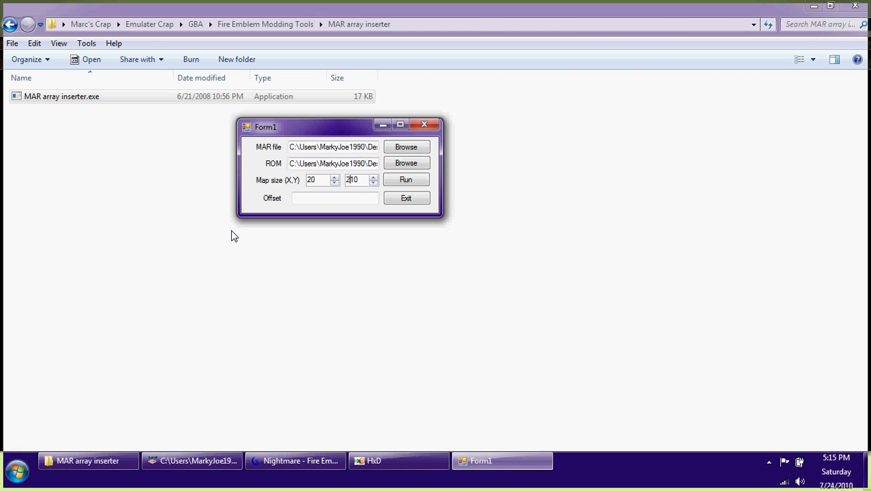
- Enter 01000000 as the insertion offset
{"action": "left_click", "coordinate": [335, 198]}
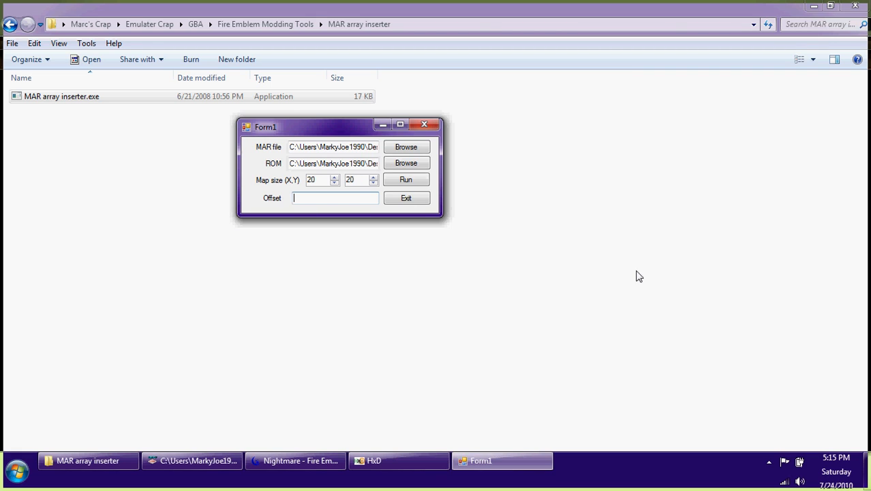
{"action": "type", "text": "0"}
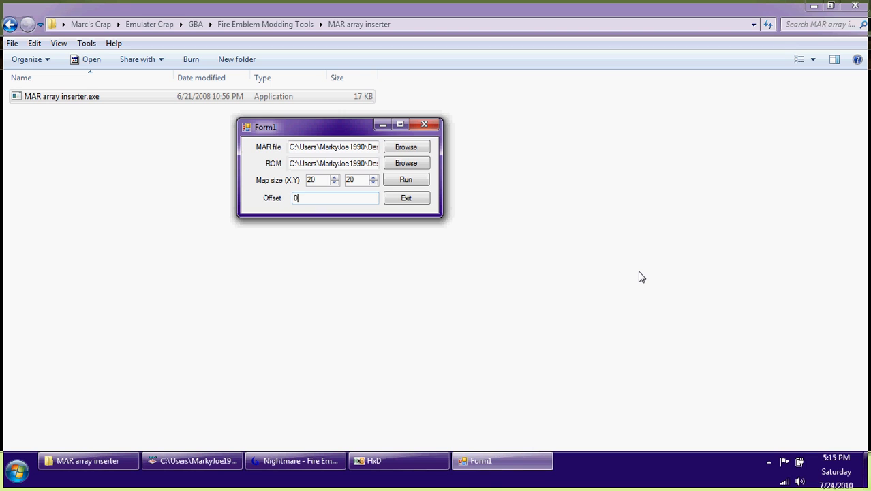
{"action": "type", "text": "1000000"}
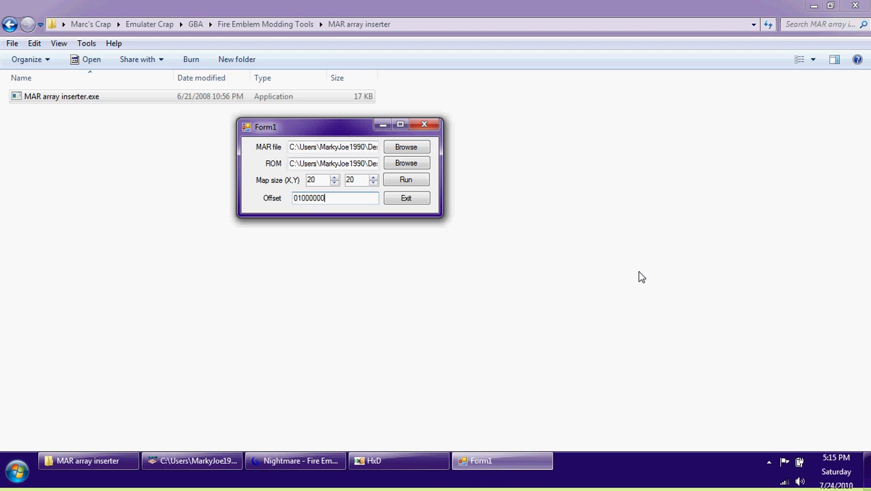
- Run the insertion, clear the file-in-use error by closing Nightmare and HxD, then rerun
{"action": "left_click", "coordinate": [405, 179]}
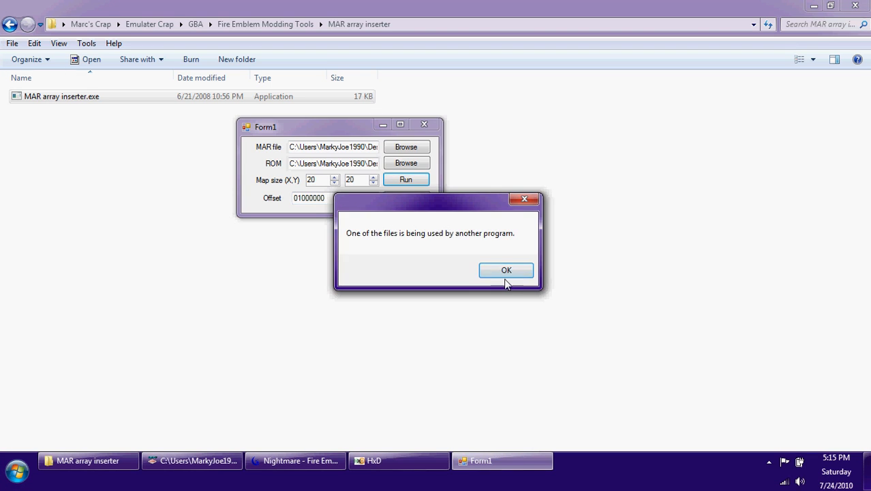
{"action": "left_click", "coordinate": [506, 270]}
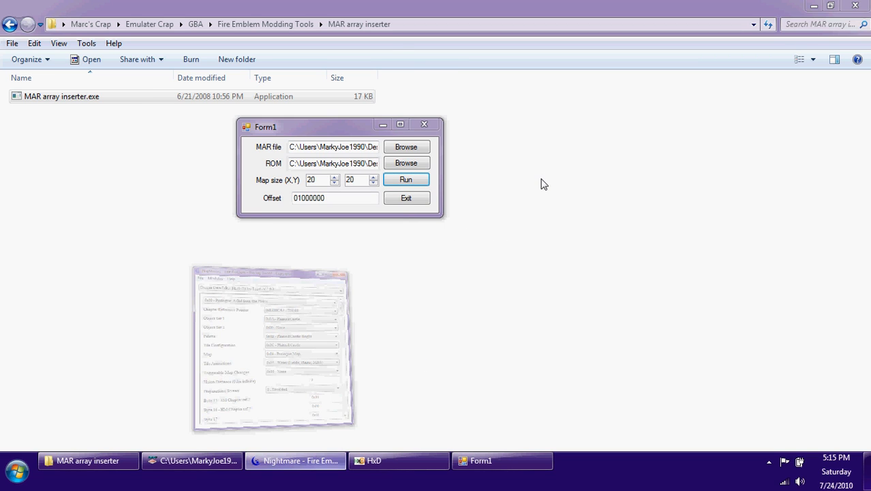
{"action": "left_click", "coordinate": [406, 180]}
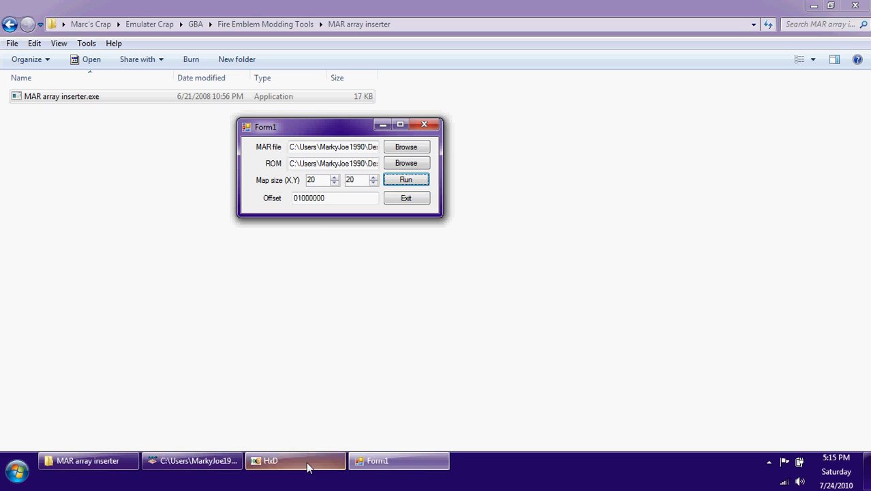
{"action": "left_click", "coordinate": [295, 460]}
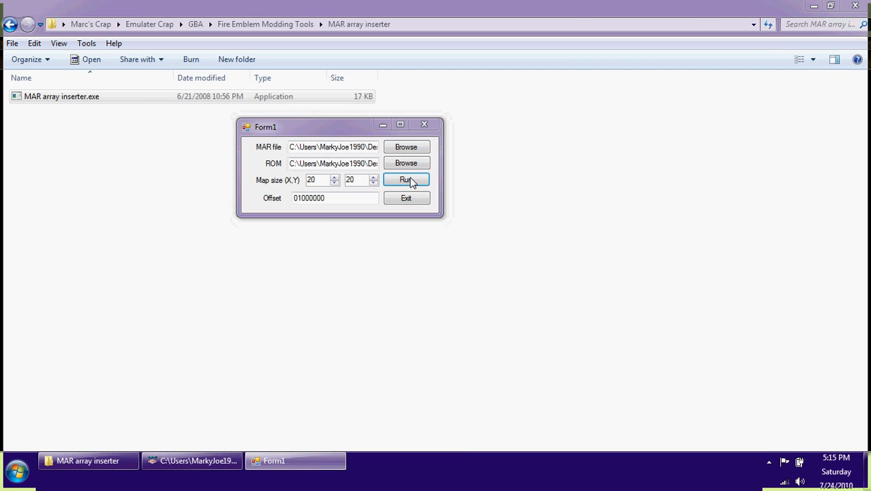
{"action": "left_click", "coordinate": [406, 179]}
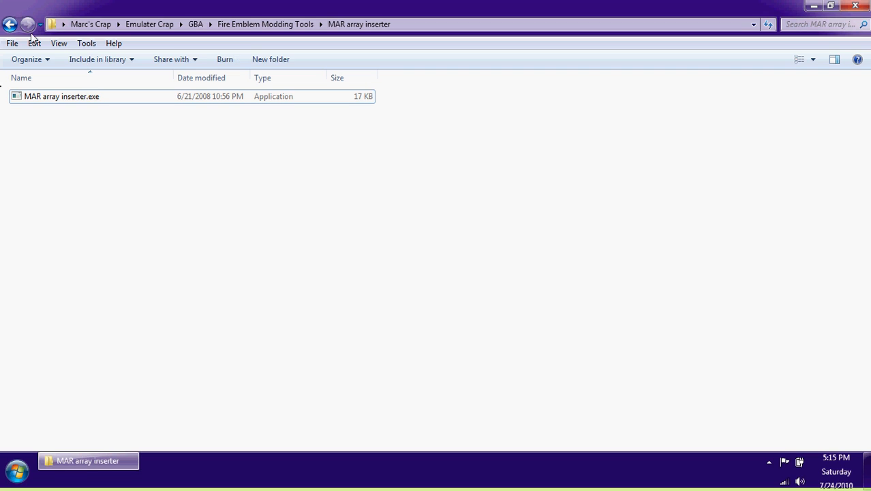
- Relaunch Nightmare and open the Fire Emblem - Blazing Sword - Copy.gba ROM
{"action": "left_click", "coordinate": [10, 24]}
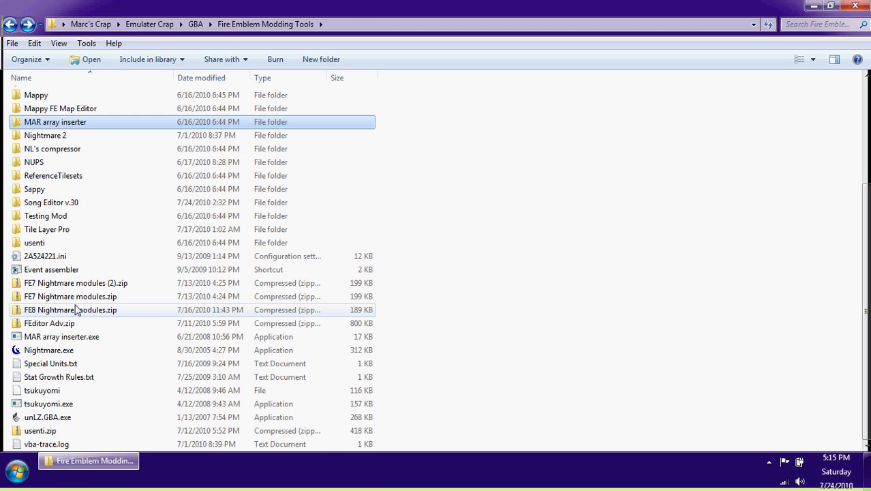
{"action": "double_click", "coordinate": [48, 350]}
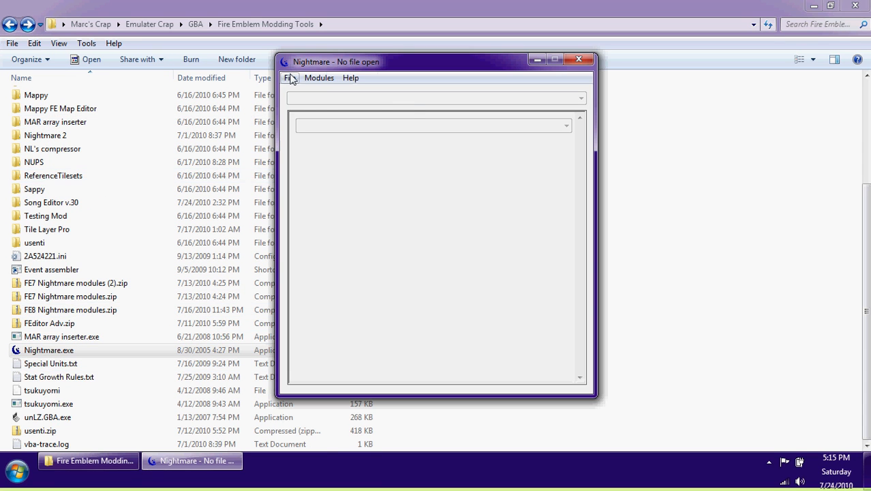
{"action": "left_click", "coordinate": [290, 77]}
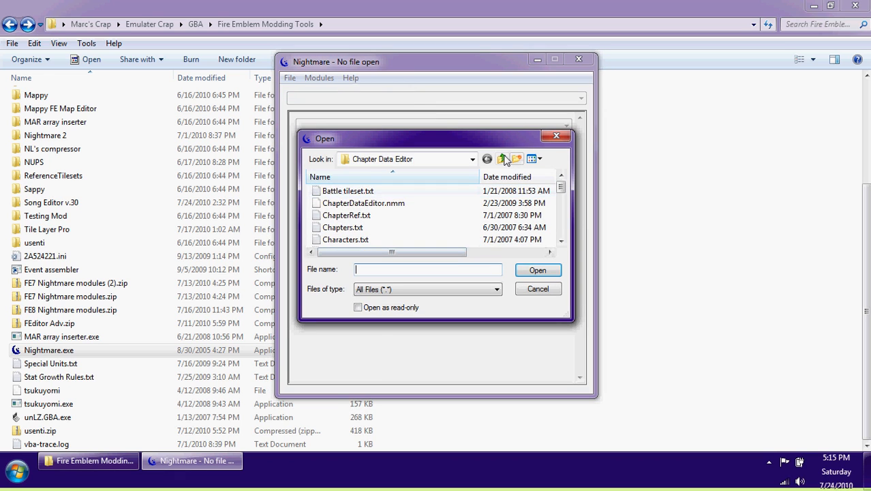
{"action": "left_click", "coordinate": [502, 159]}
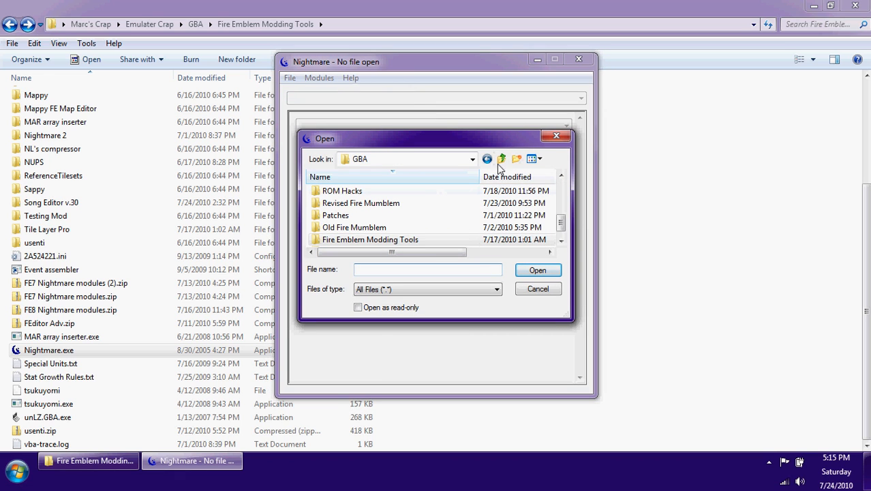
{"action": "left_click", "coordinate": [360, 203]}
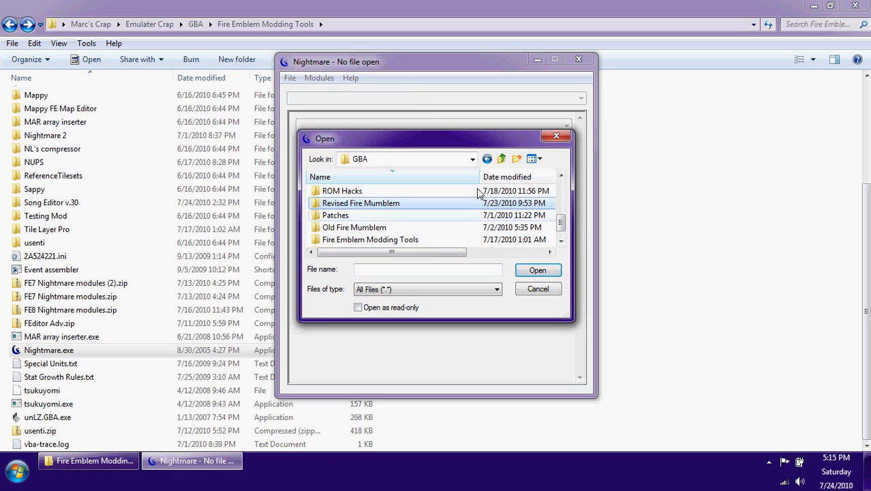
{"action": "left_click", "coordinate": [340, 203]}
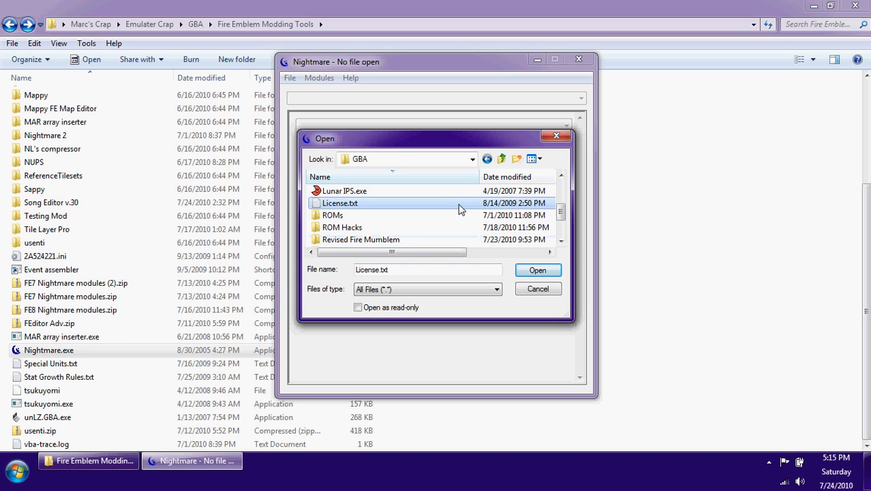
{"action": "double_click", "coordinate": [332, 215]}
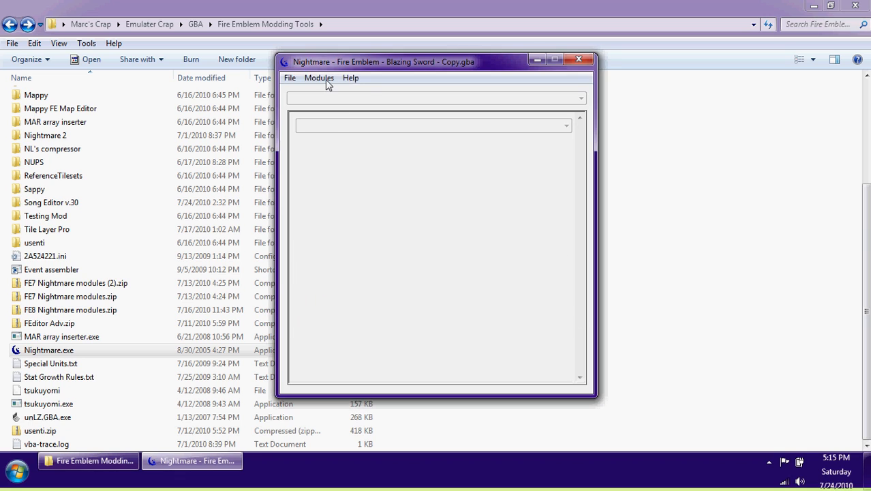
- Load the FE7 event table references module from the Nightmare modules folder
{"action": "left_click", "coordinate": [318, 77]}
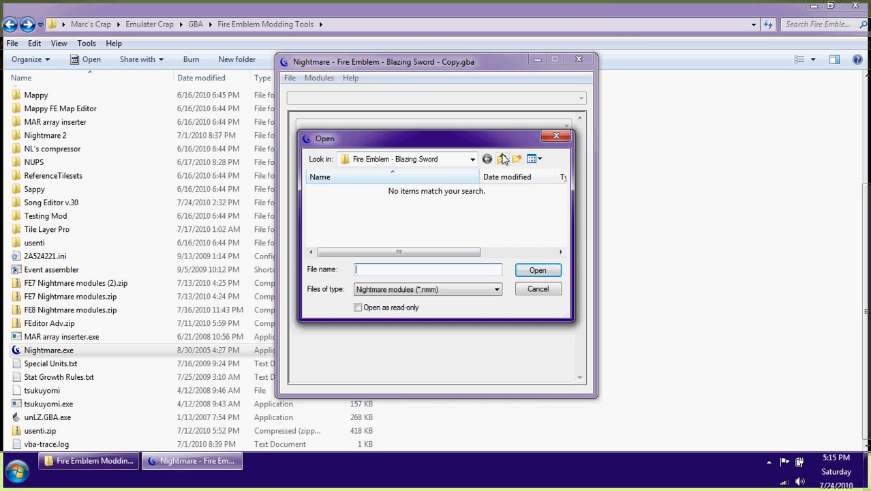
{"action": "left_click", "coordinate": [502, 159]}
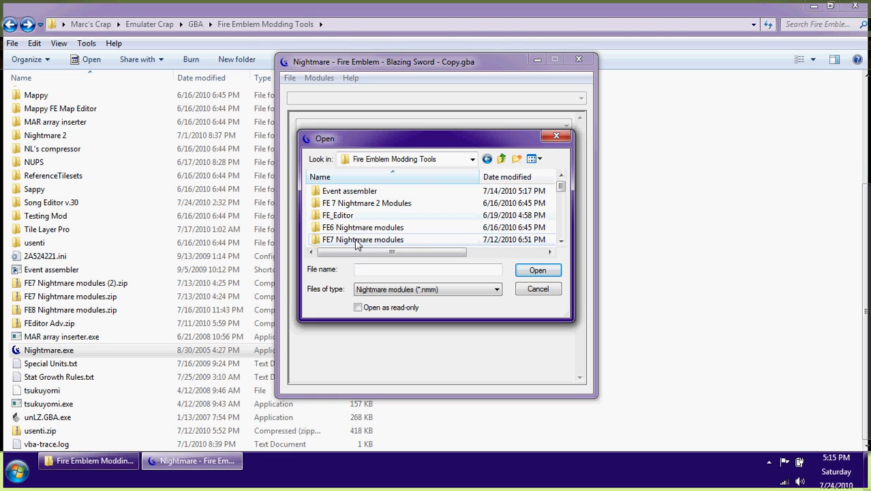
{"action": "double_click", "coordinate": [363, 239]}
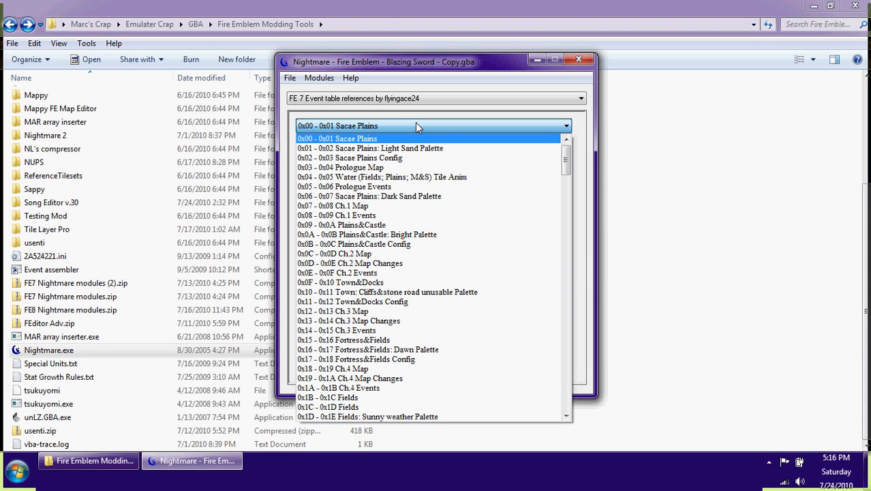
- Repoint the 0x03 - 0x04 Prologue Map entry from 0x836AF00 to 0x9000000
{"action": "left_click", "coordinate": [341, 167]}
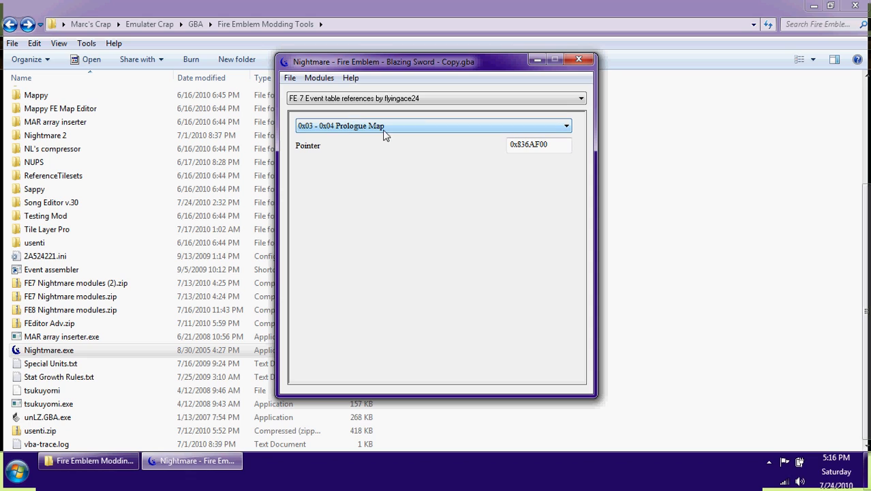
{"action": "mouse_move", "coordinate": [341, 134]}
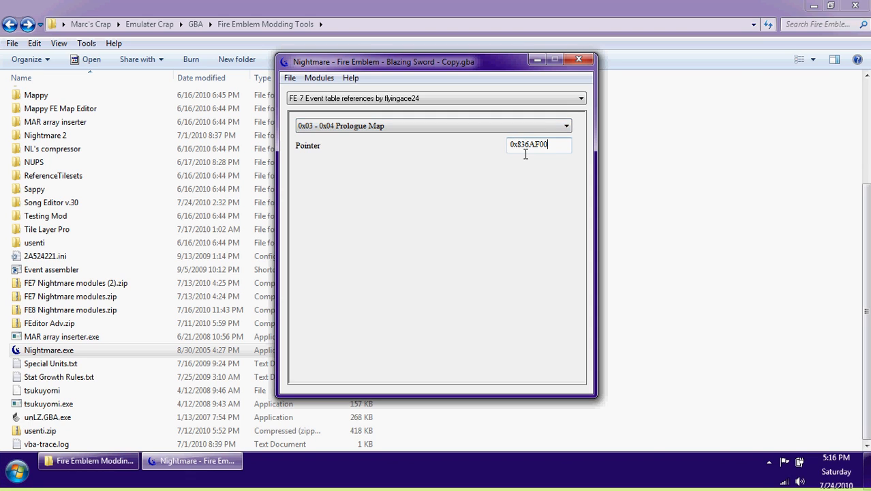
{"action": "double_click", "coordinate": [539, 144]}
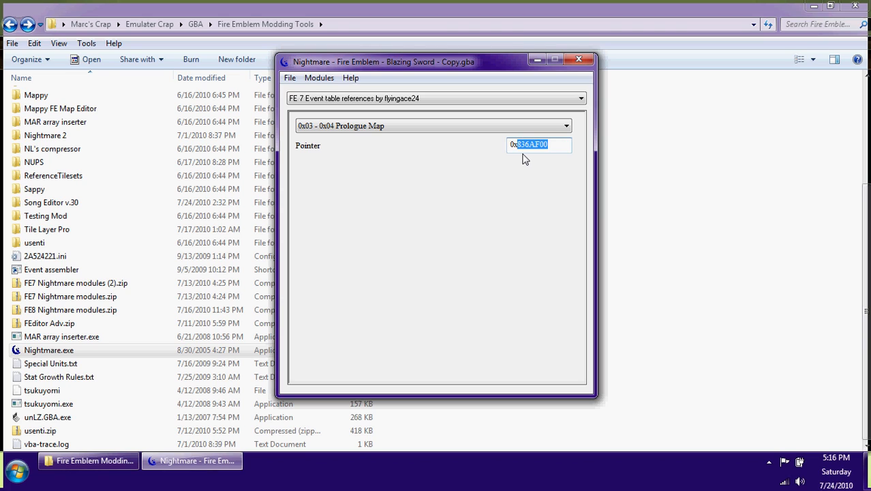
{"action": "type", "text": "0x0100000"}
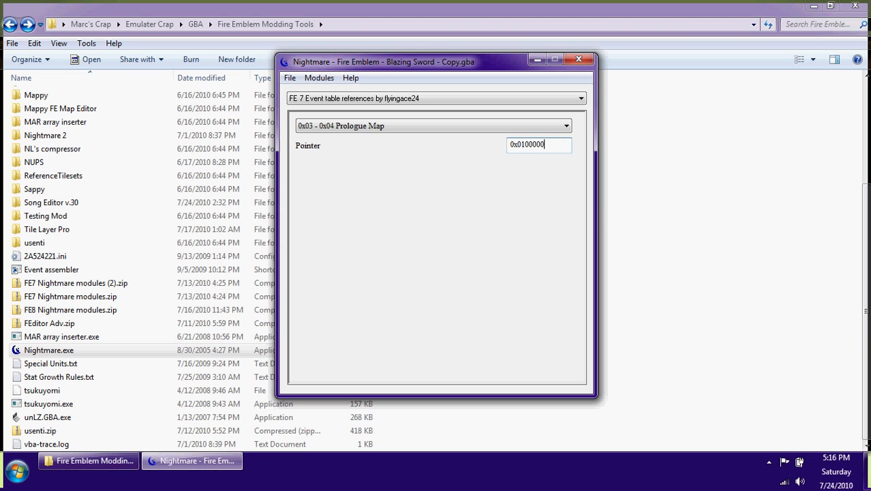
{"action": "type", "text": "0"}
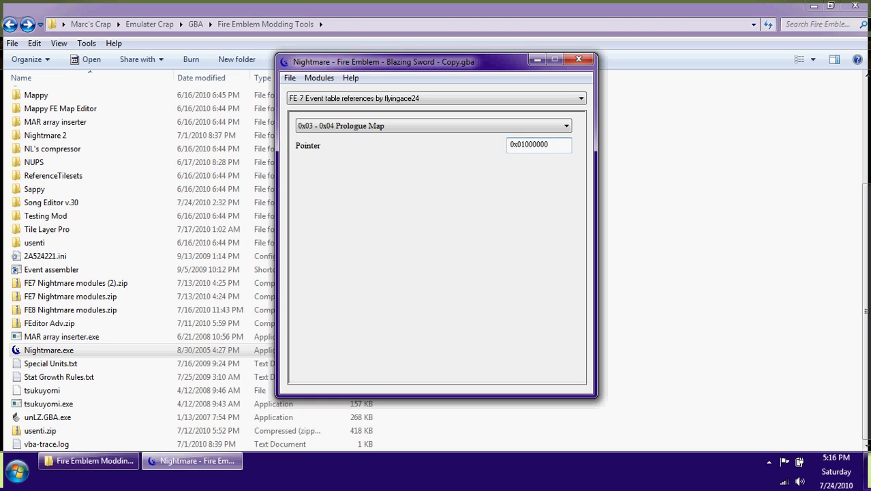
{"action": "mouse_move", "coordinate": [525, 158]}
{"action": "type", "text": "9"}
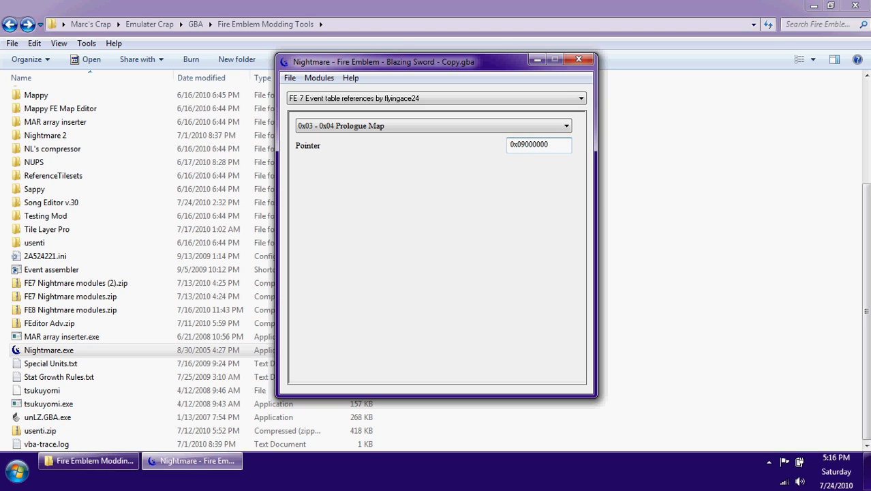
{"action": "left_click", "coordinate": [290, 77]}
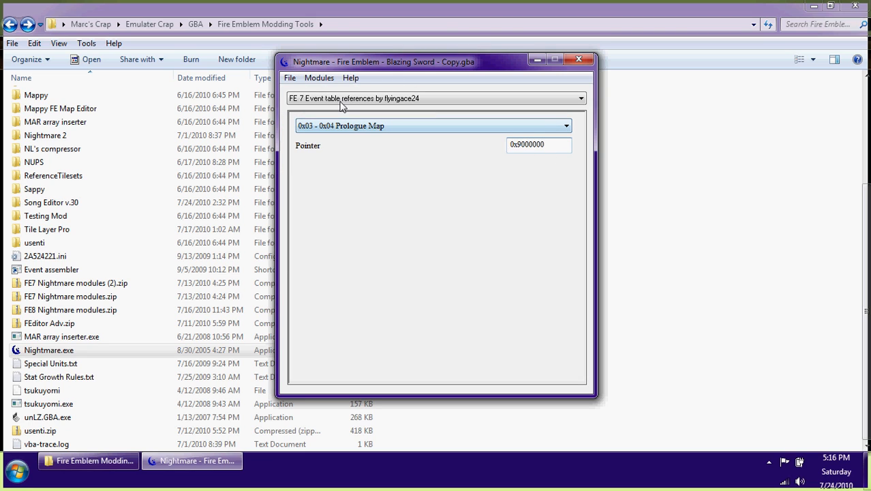
- Load the Chapter Data Editor module in Nightmare
{"action": "left_click", "coordinate": [319, 77]}
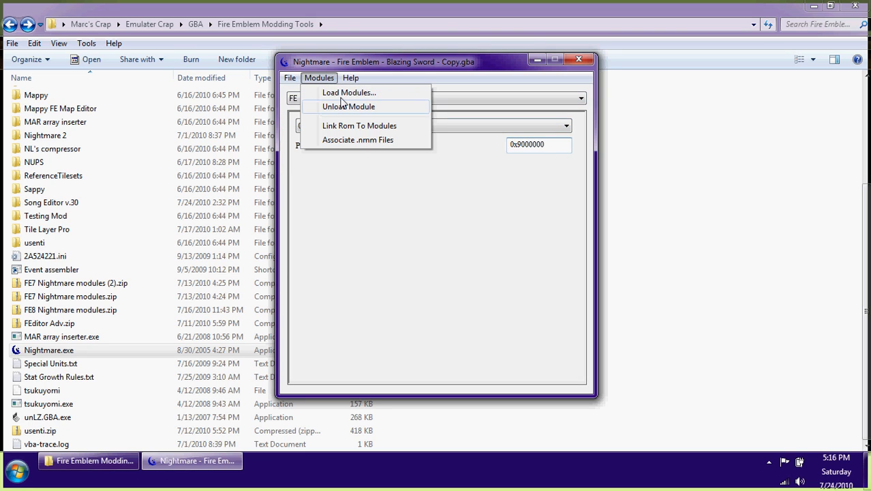
{"action": "left_click", "coordinate": [349, 92]}
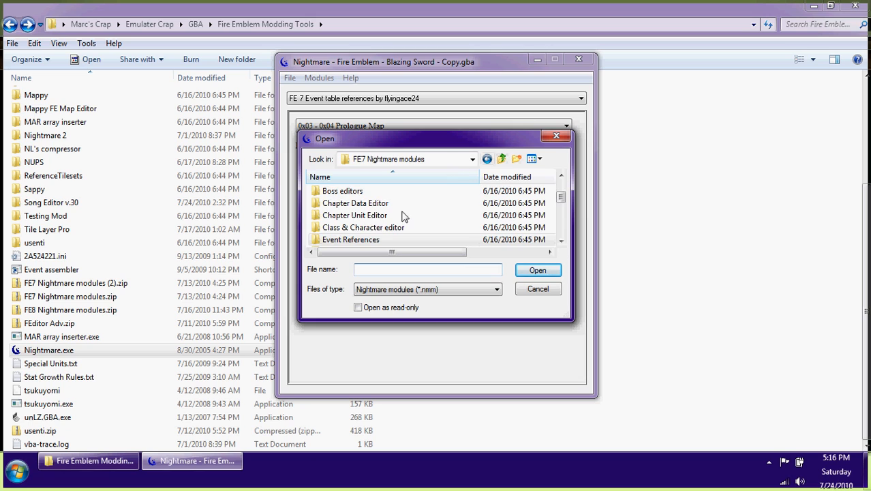
{"action": "double_click", "coordinate": [356, 204]}
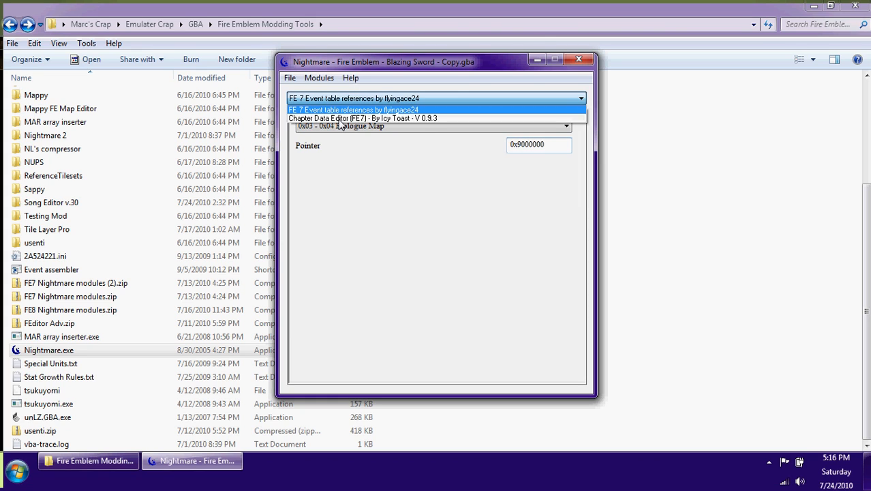
{"action": "left_click", "coordinate": [364, 118]}
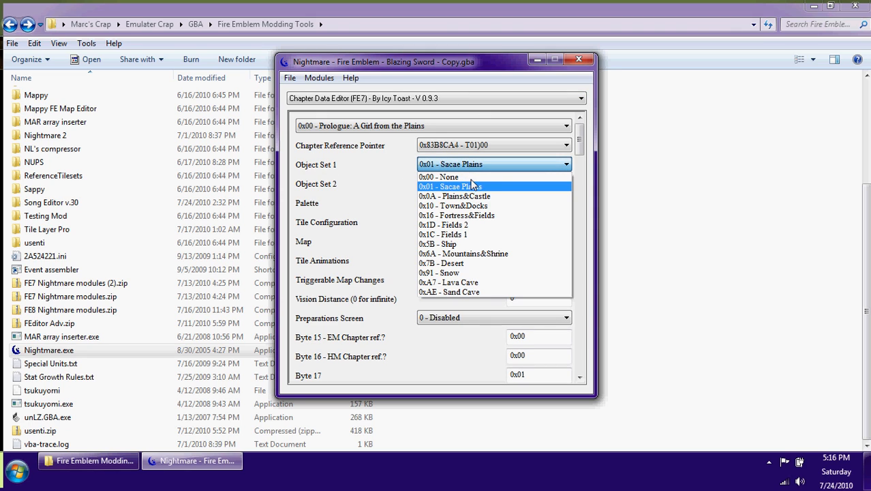
- Set Prologue's Object Set 1 and palette to Plains&Castle, then save the ROM
{"action": "left_click", "coordinate": [438, 177]}
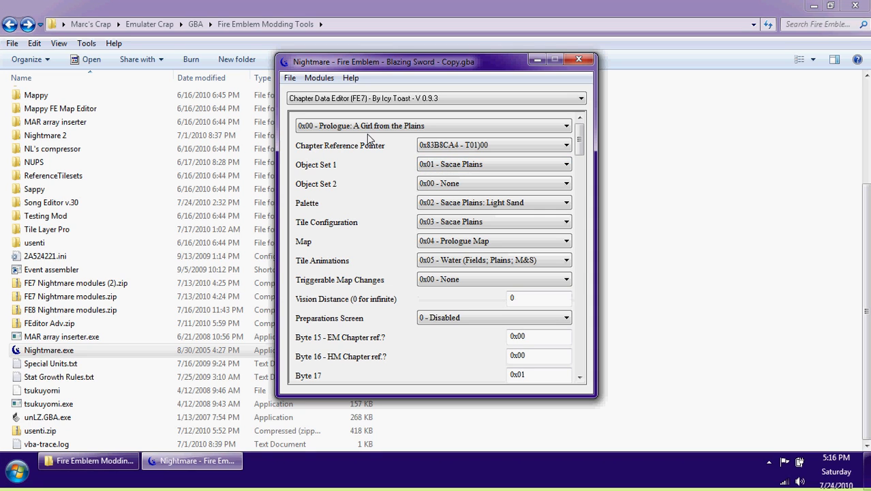
{"action": "left_click", "coordinate": [495, 164]}
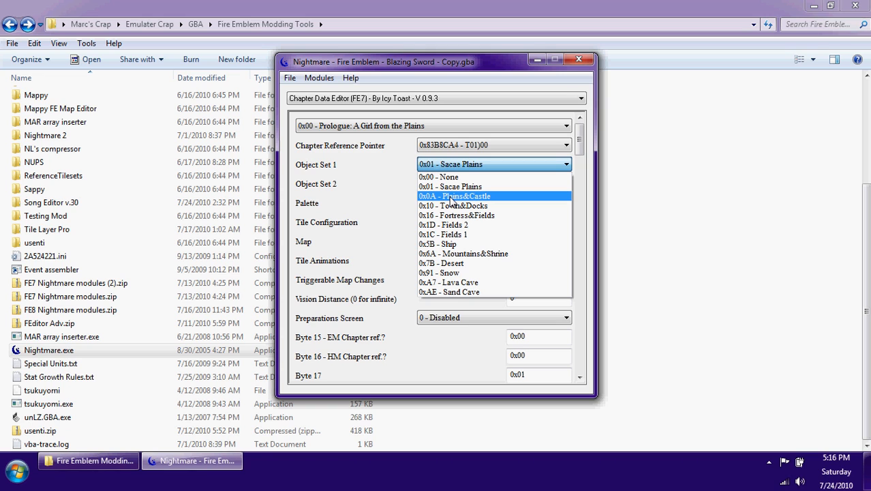
{"action": "left_click", "coordinate": [453, 196]}
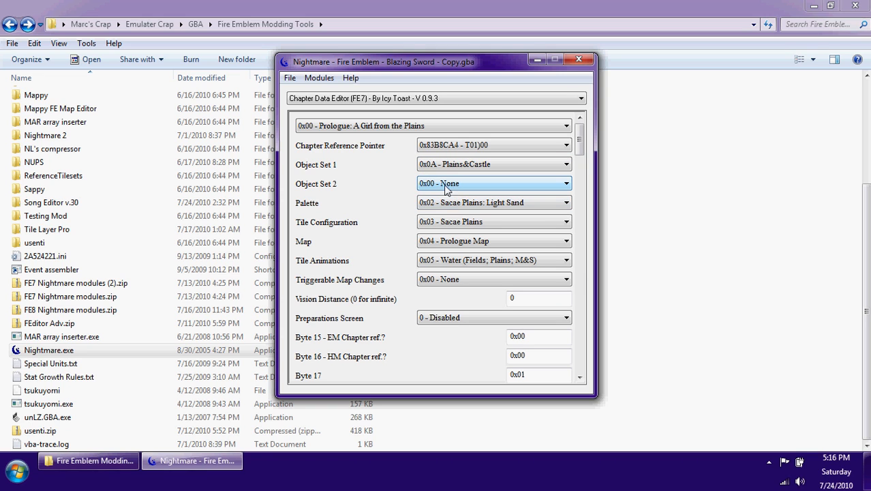
{"action": "left_click", "coordinate": [566, 183]}
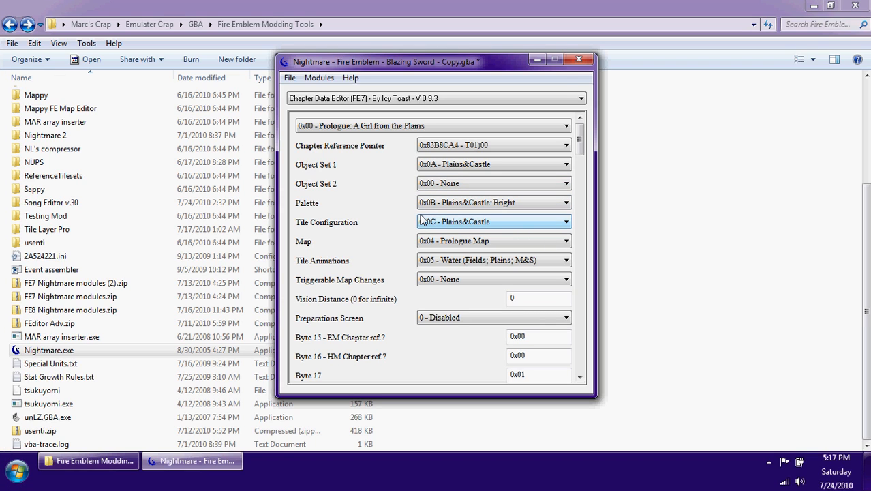
{"action": "left_click", "coordinate": [290, 77]}
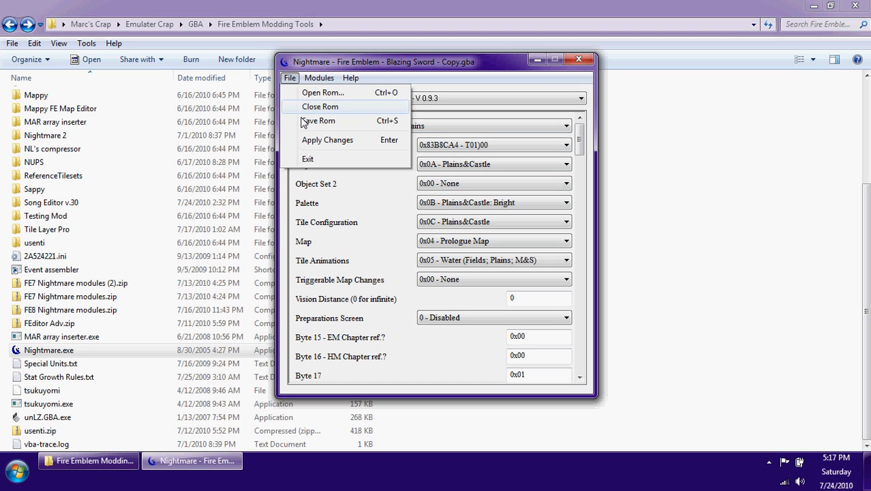
{"action": "mouse_move", "coordinate": [294, 80]}
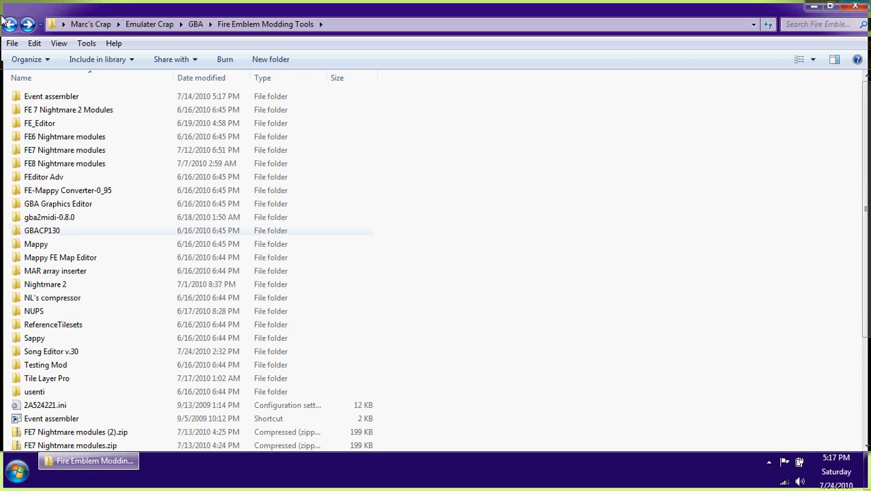
- Run Fire Emblem - Blazing Sword - Copy.gba in VisualBoyAdvance-M from Explorer
{"action": "double_click", "coordinate": [36, 244]}
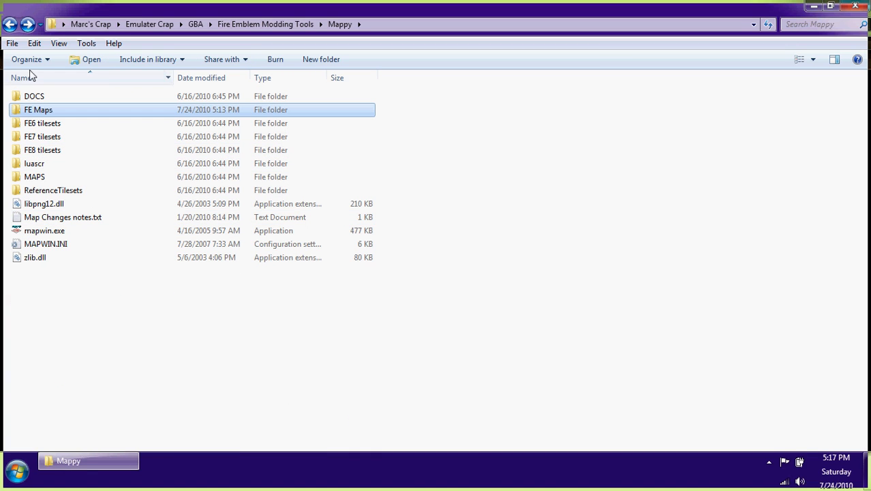
{"action": "left_click", "coordinate": [10, 24]}
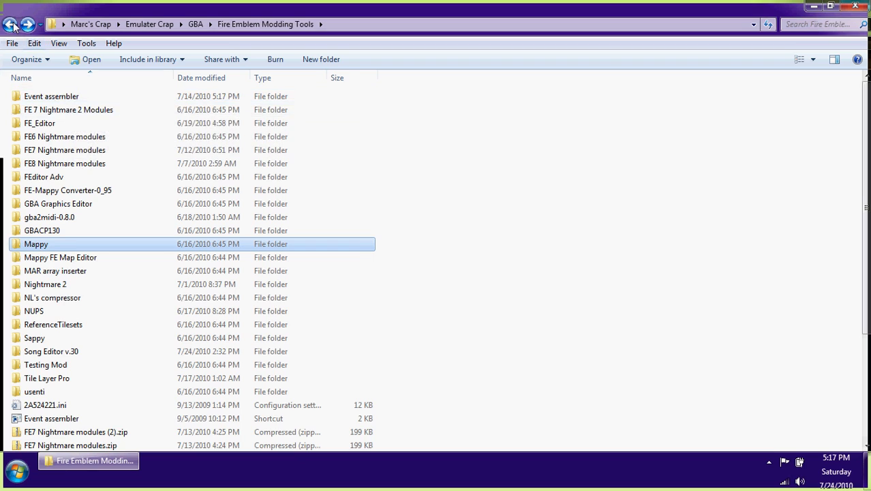
{"action": "left_click", "coordinate": [12, 24]}
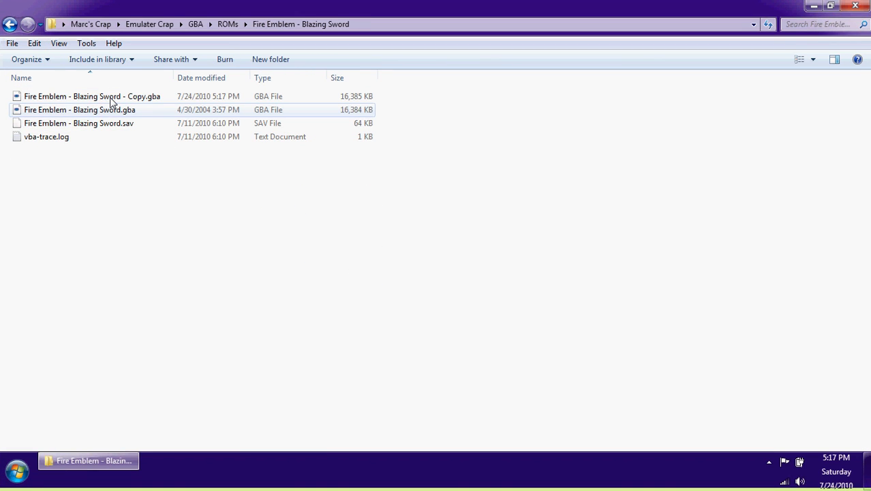
{"action": "double_click", "coordinate": [92, 97]}
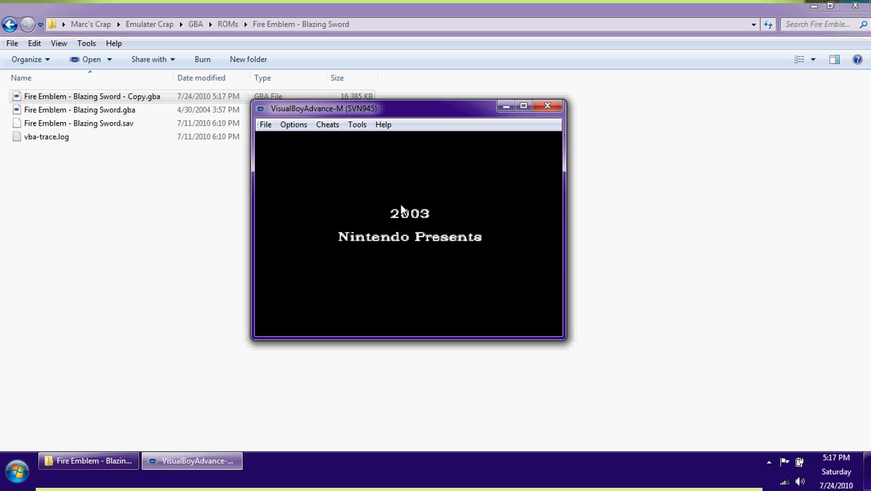